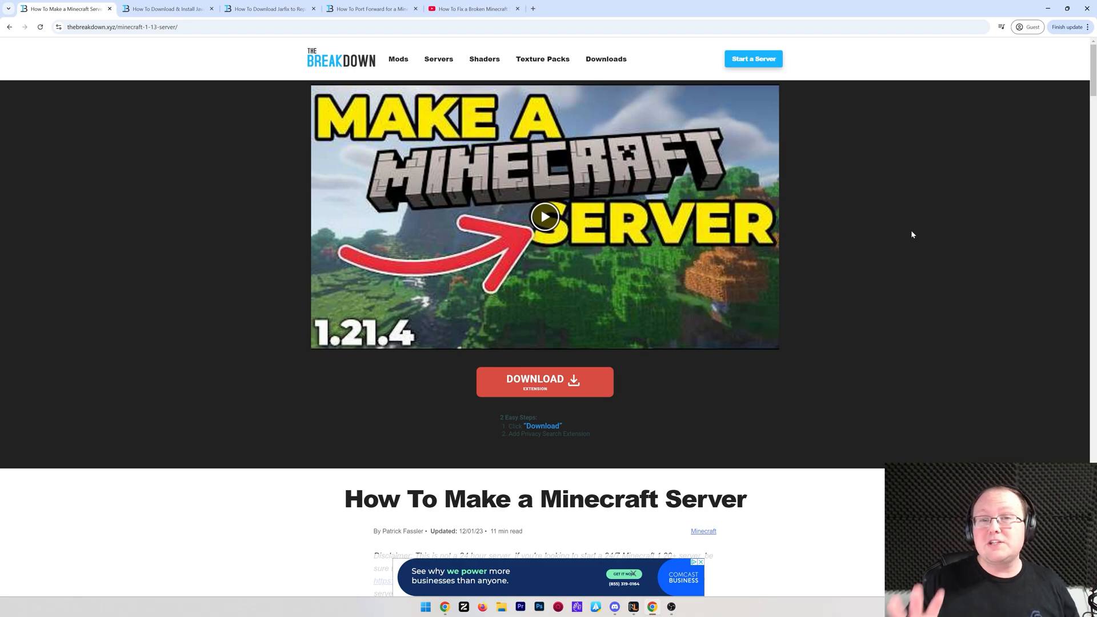
mouse_move(917, 222)
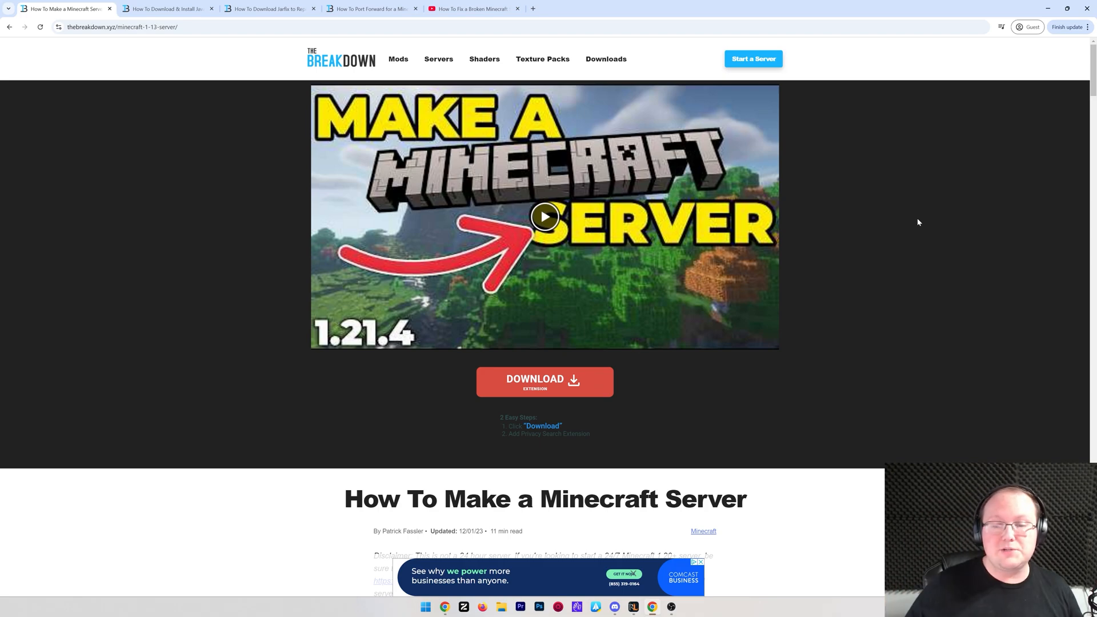
Scroll the Minecraft.net page to find the Java Edition server download link
scroll("down", 3)
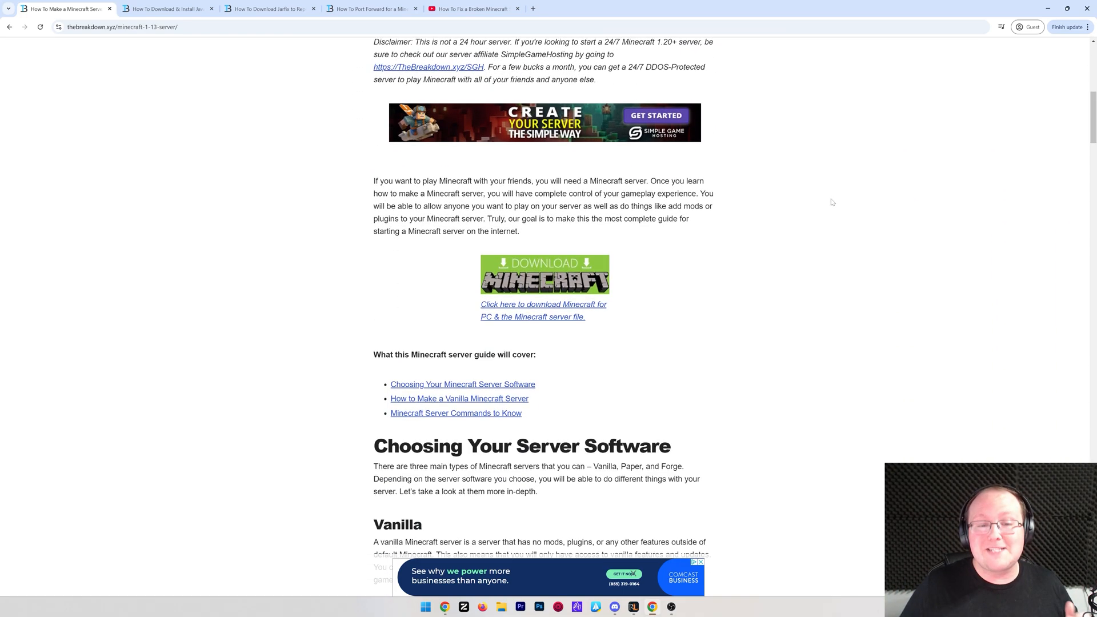
scroll("down", 3)
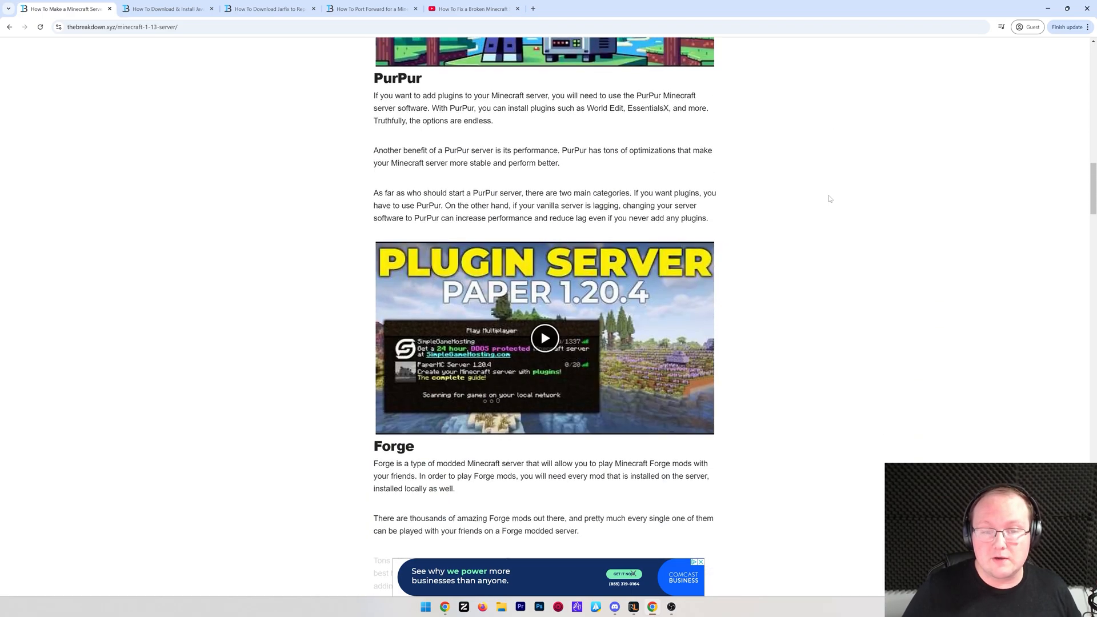
scroll("down", 3)
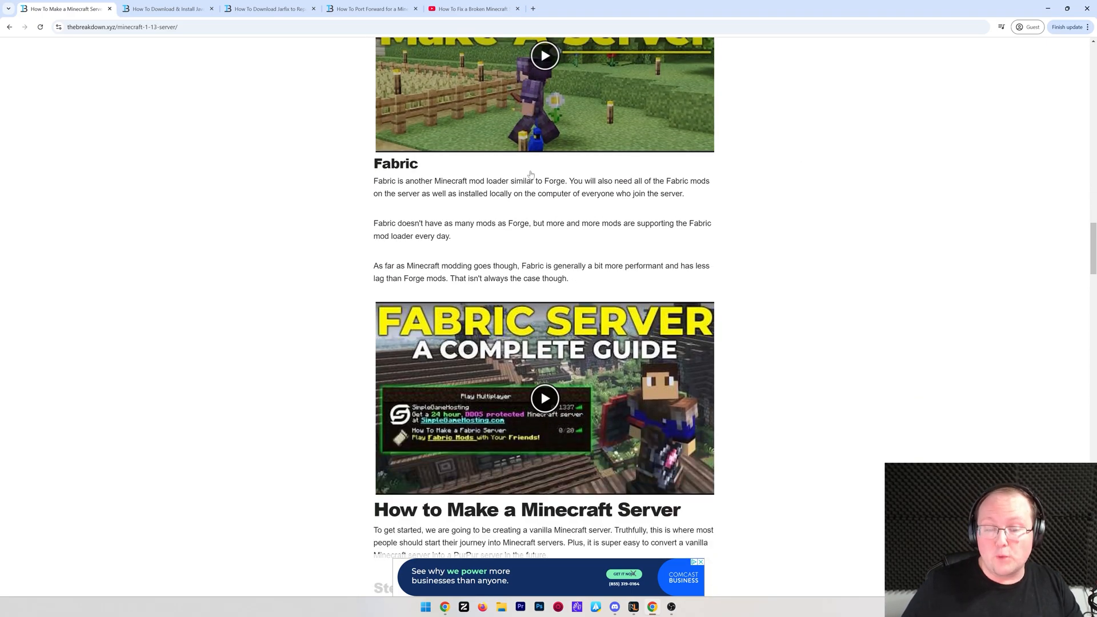
scroll("up", 3)
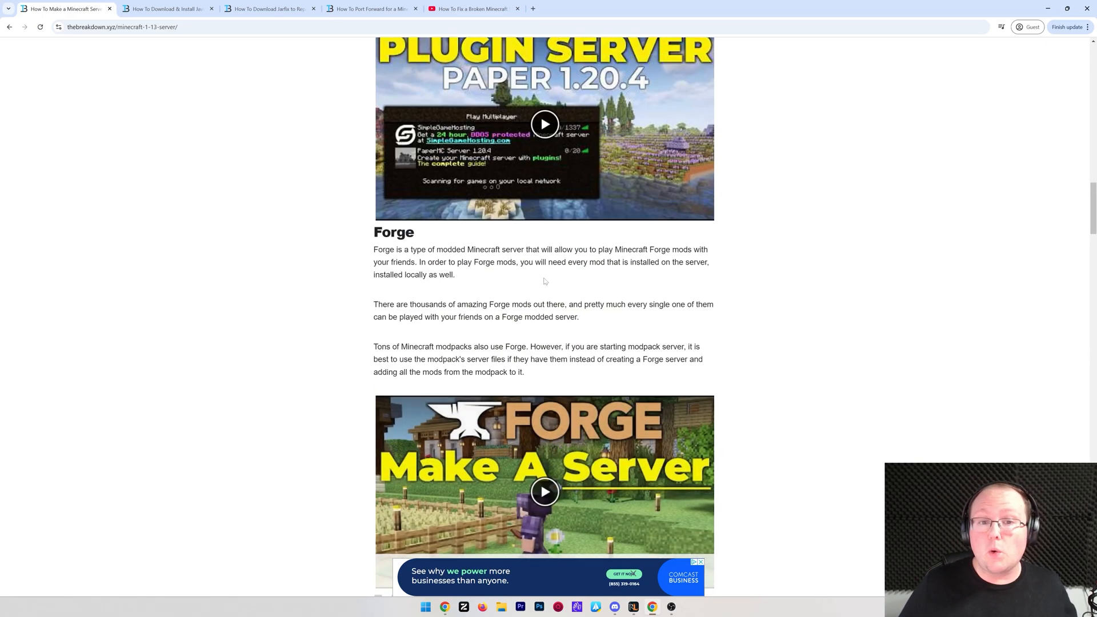
scroll("down", 3)
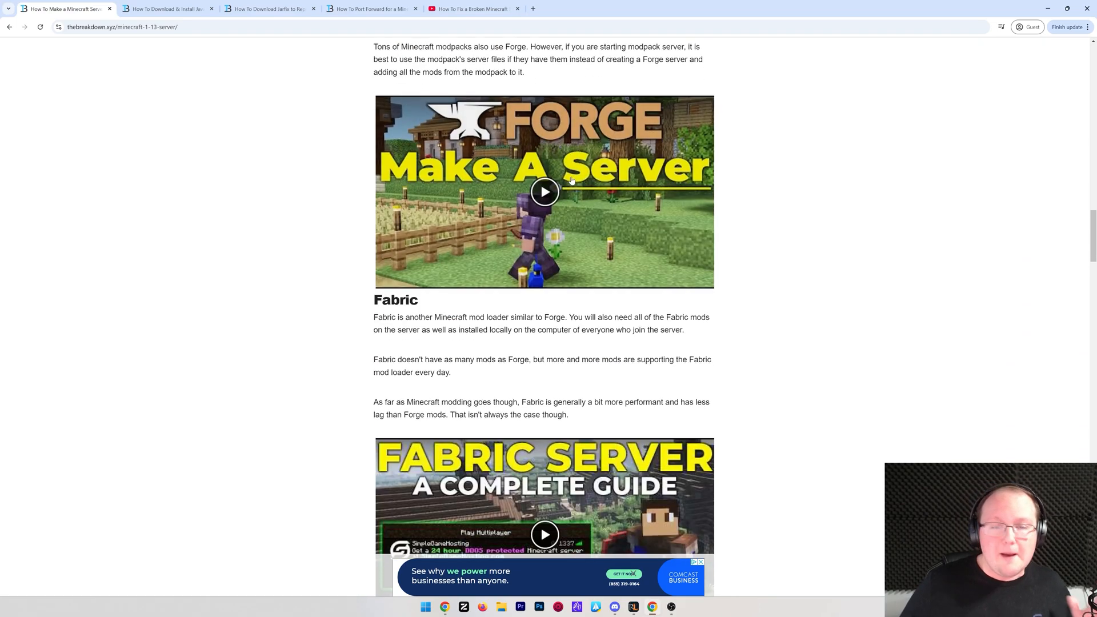
scroll("up", 3)
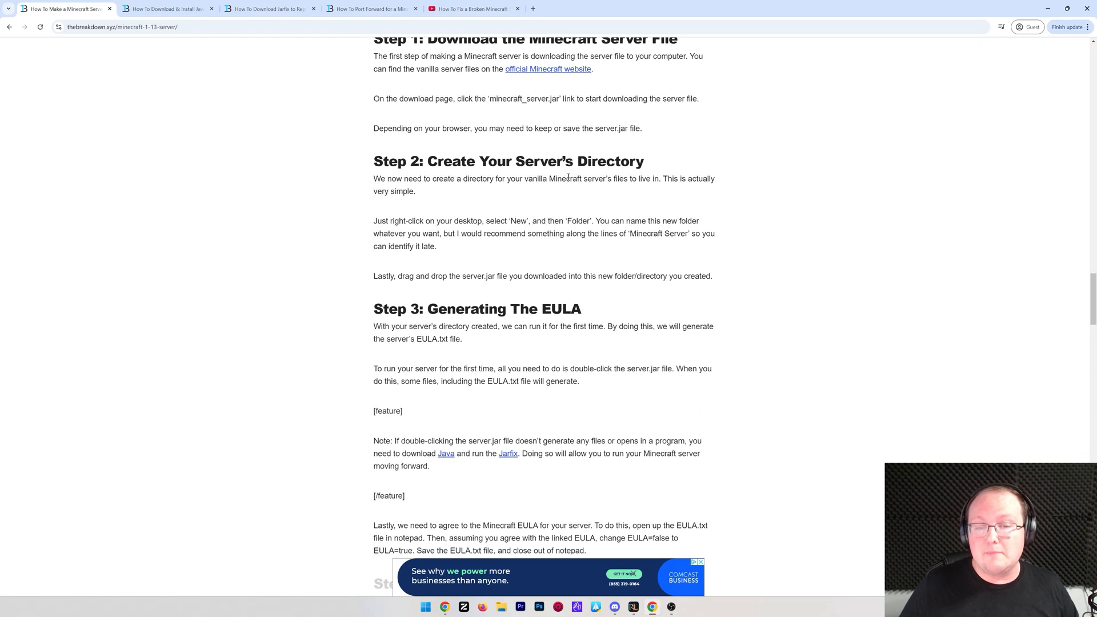
scroll("down", 3)
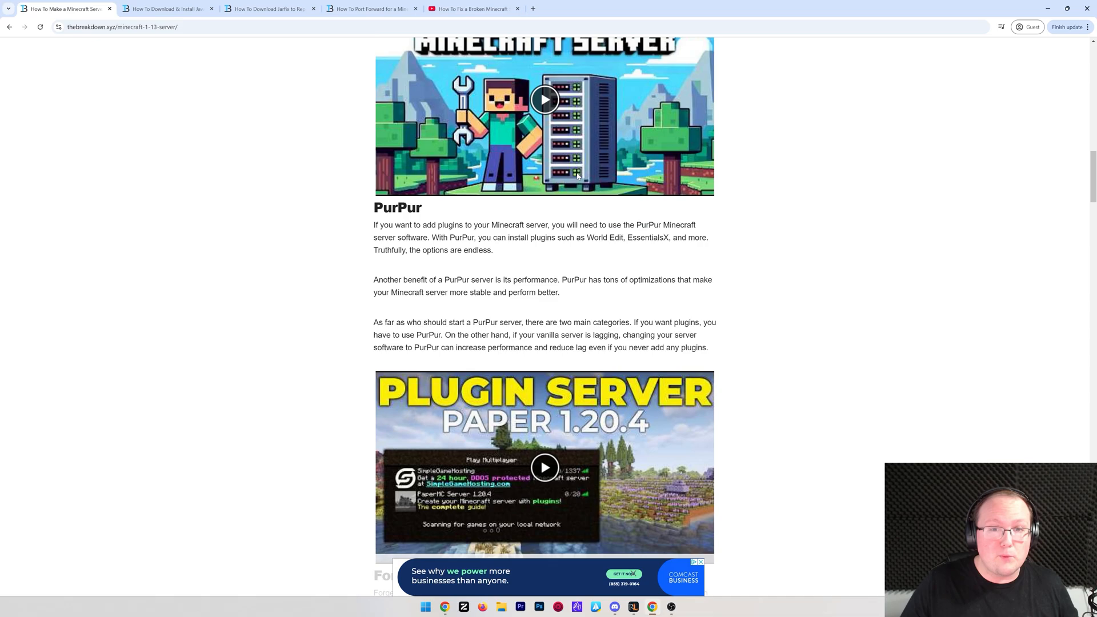
scroll("up", 3)
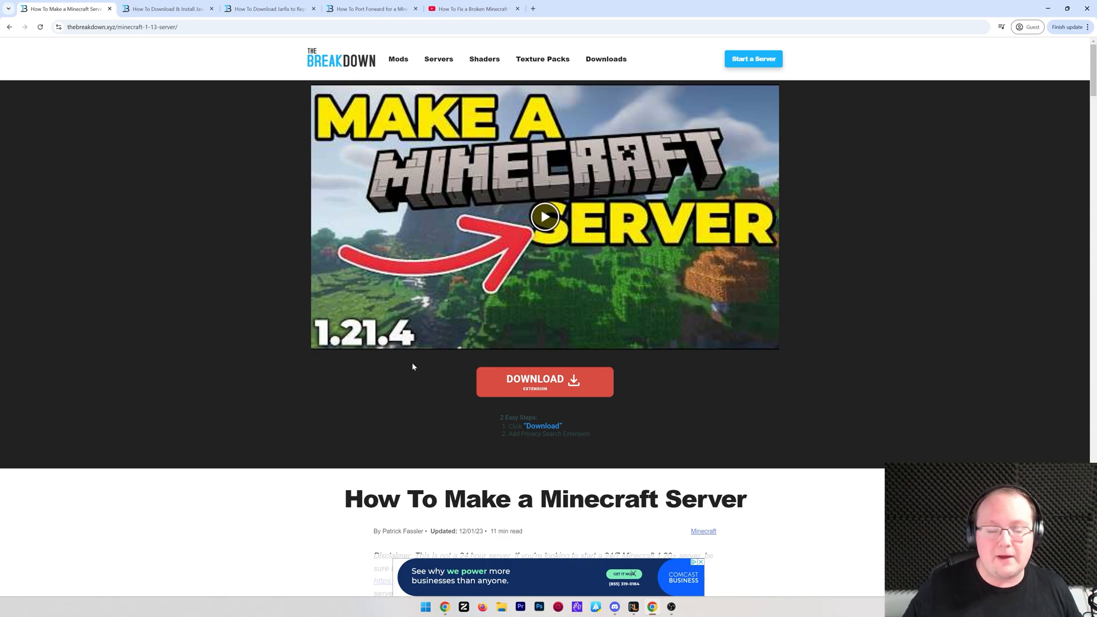
scroll("down", 3)
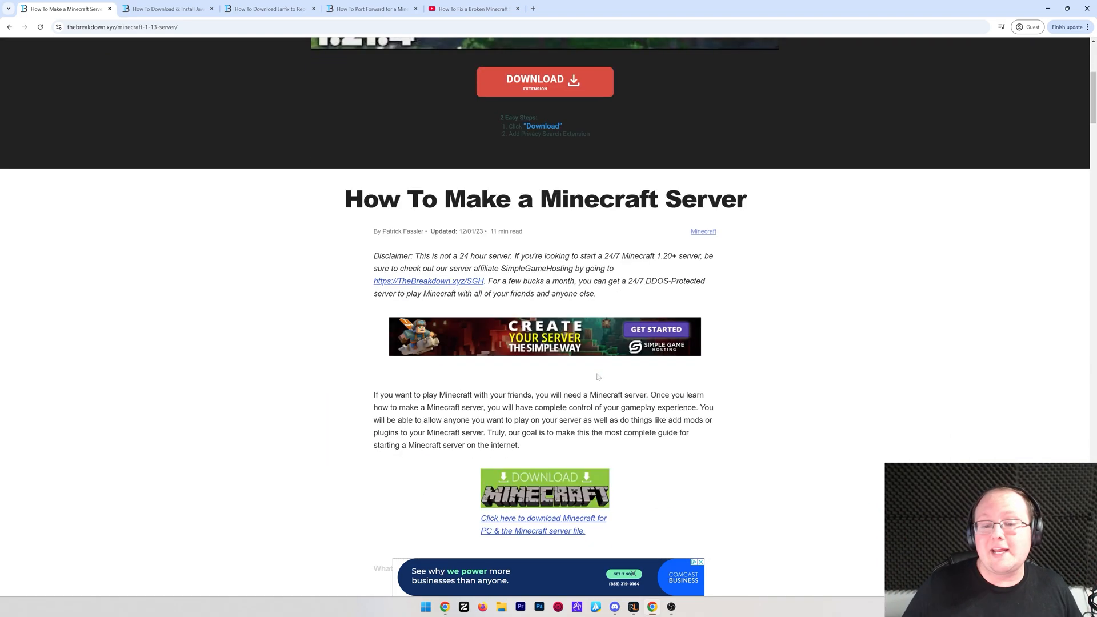
scroll("up", 3)
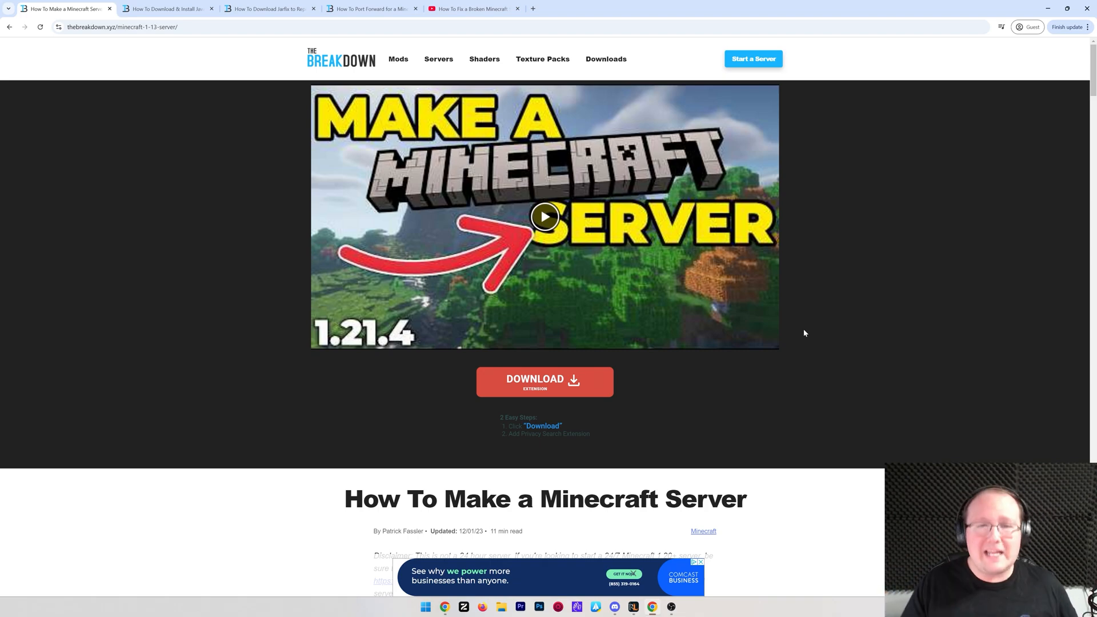
mouse_move(858, 170)
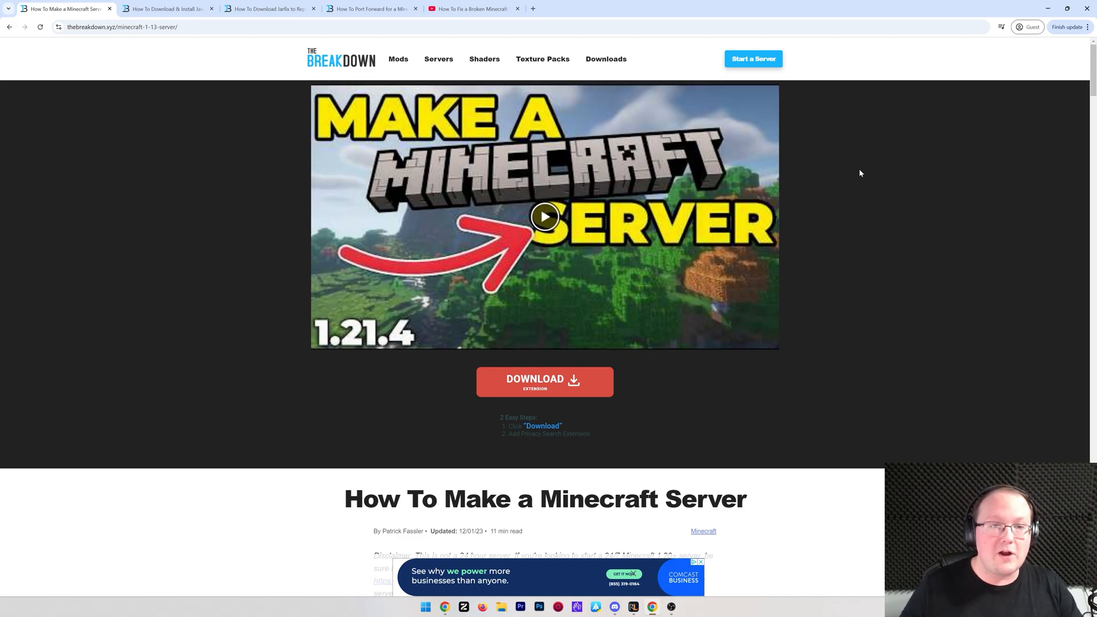
scroll("down", 3)
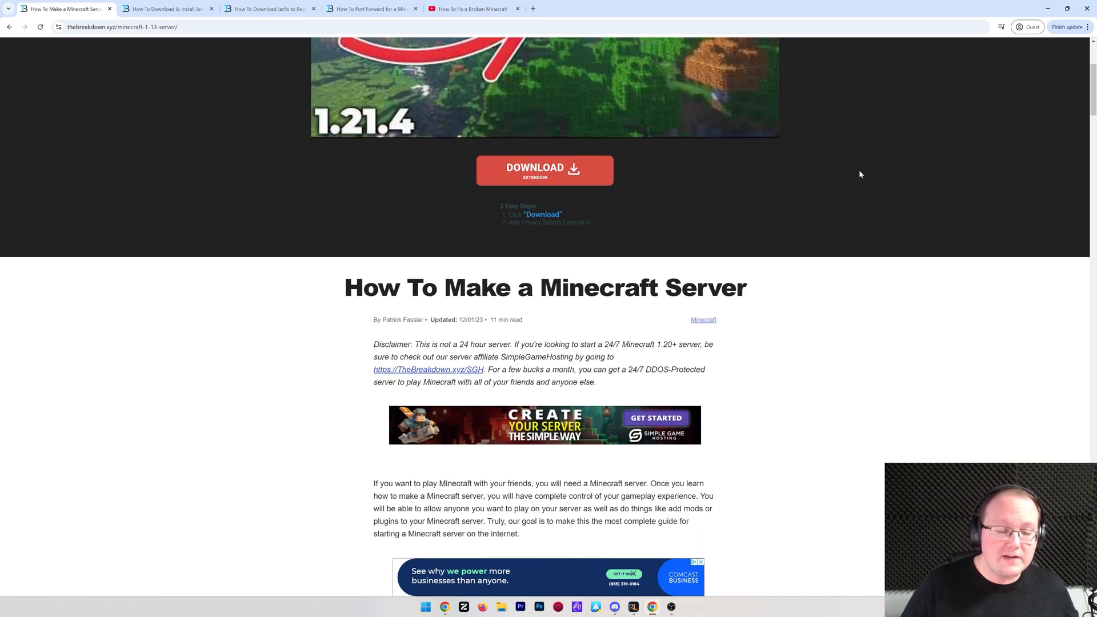
scroll("down", 3)
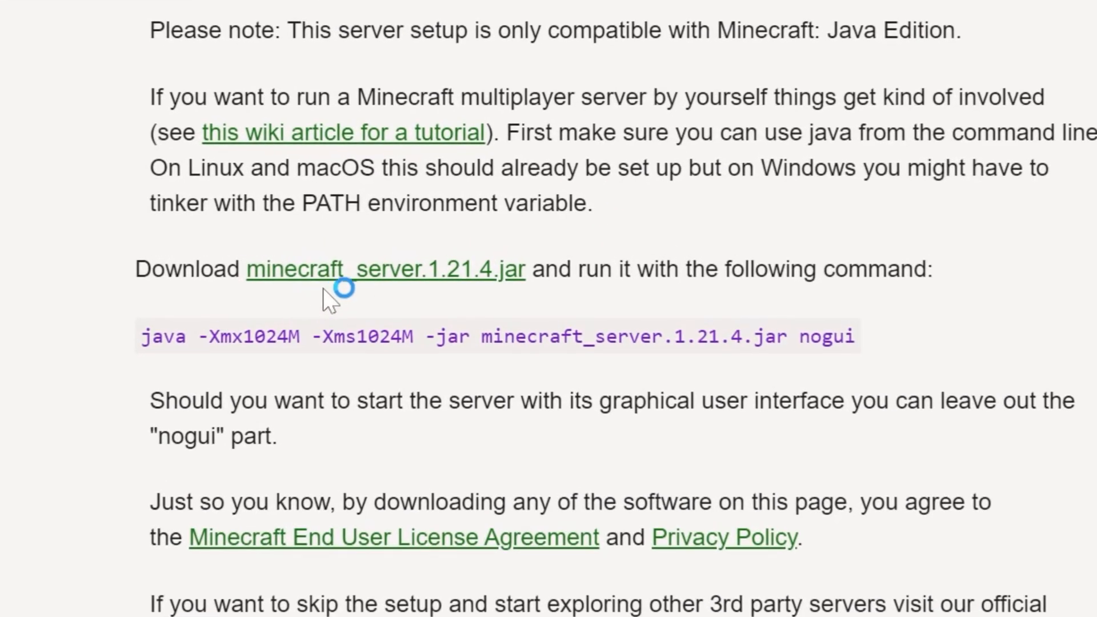
Download minecraft_server.1.21.4.jar and save it as server.jar in Downloads
double_click(383, 269)
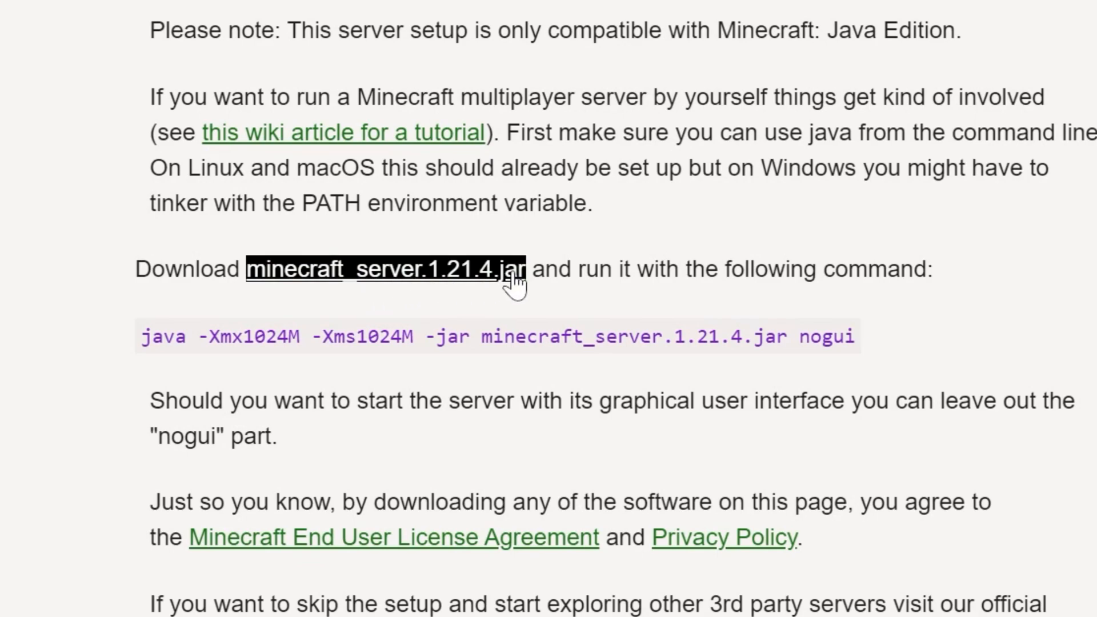
mouse_move(409, 290)
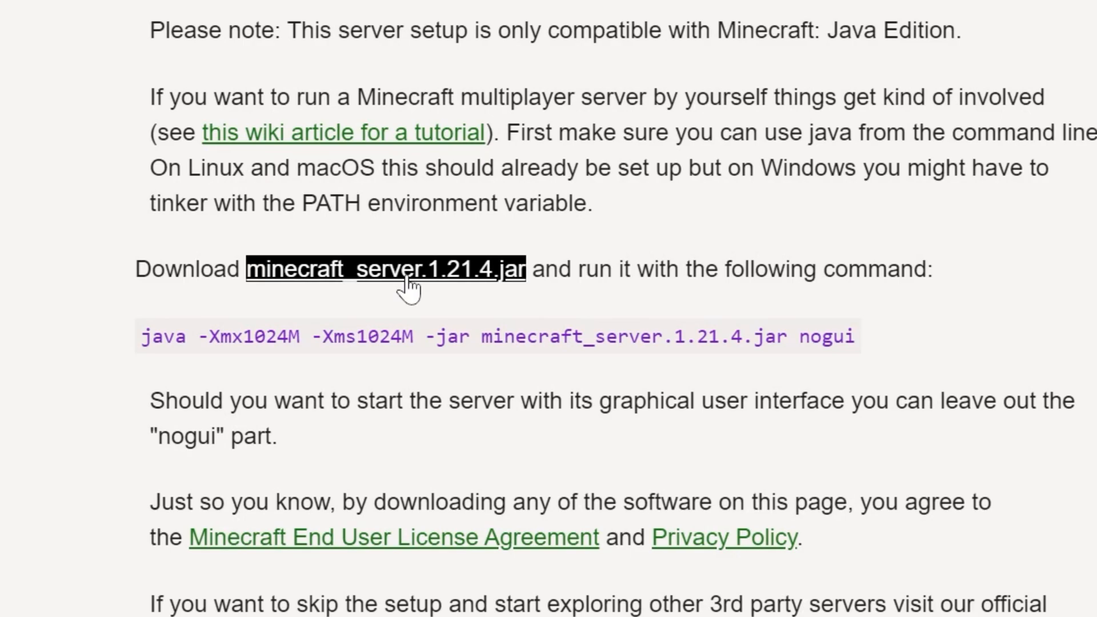
left_click(385, 269)
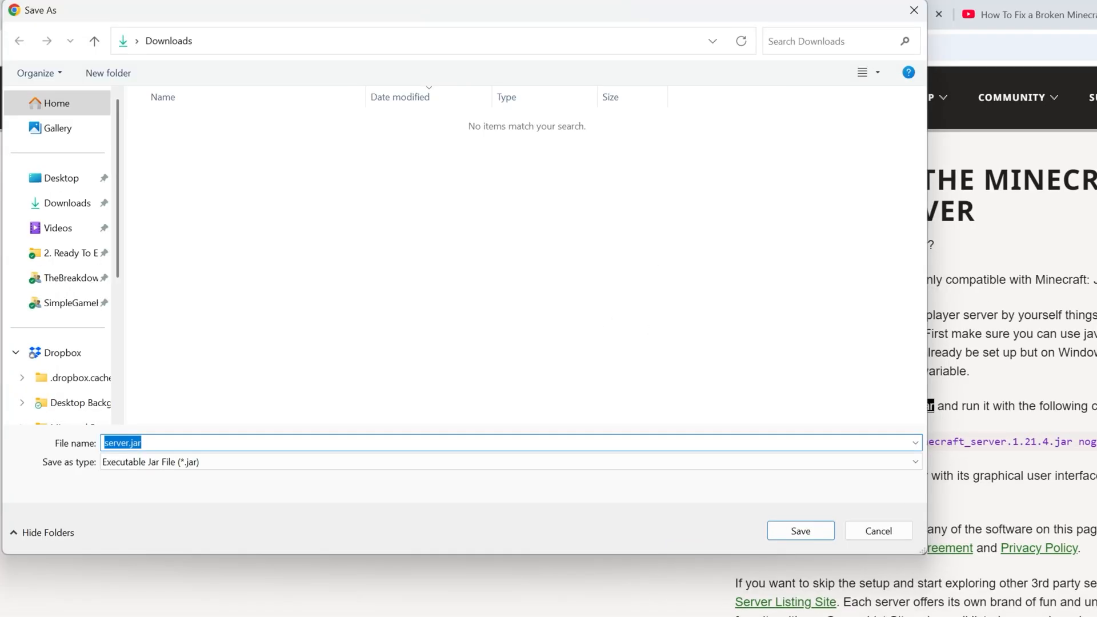
mouse_move(485, 226)
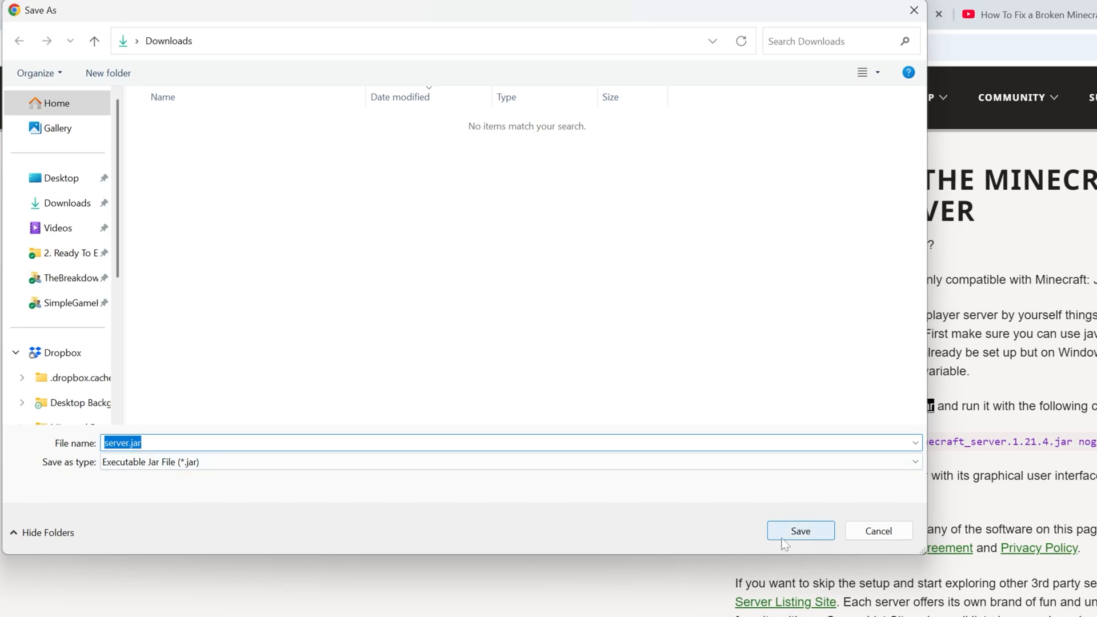
left_click(798, 530)
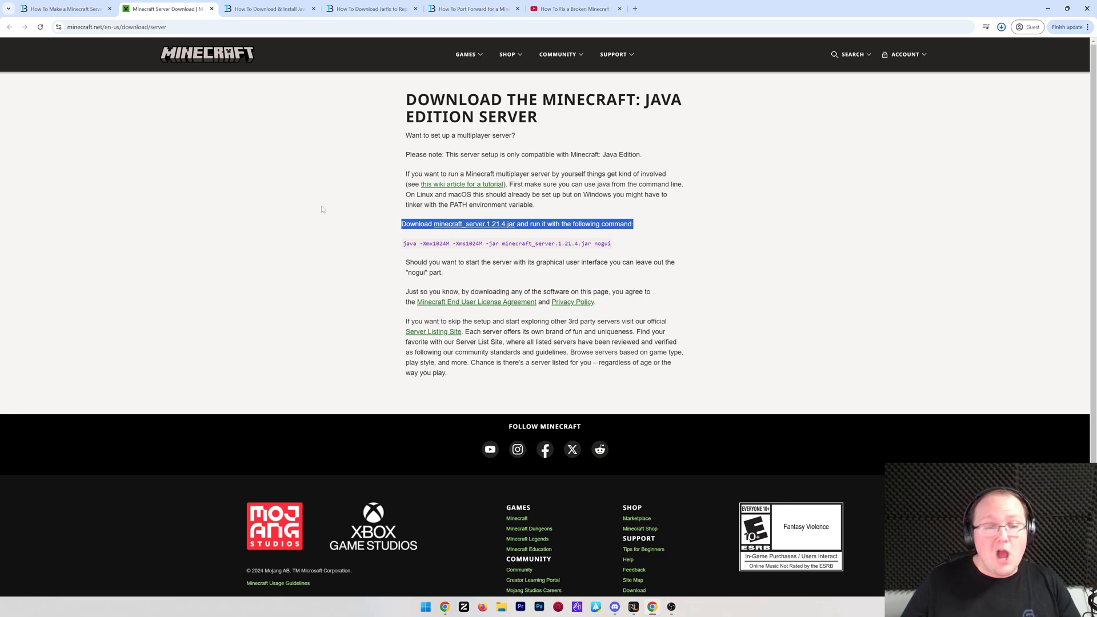
left_click(986, 26)
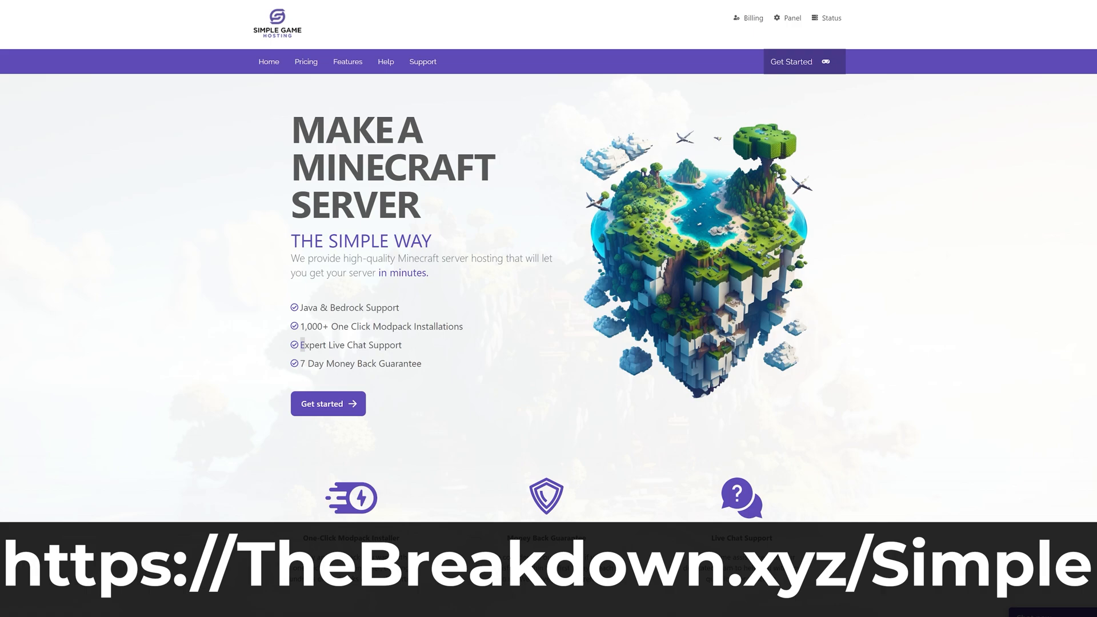
Filter modpacks to 1.20.1, view the Global Locations and run Test Ping
scroll("down", 3)
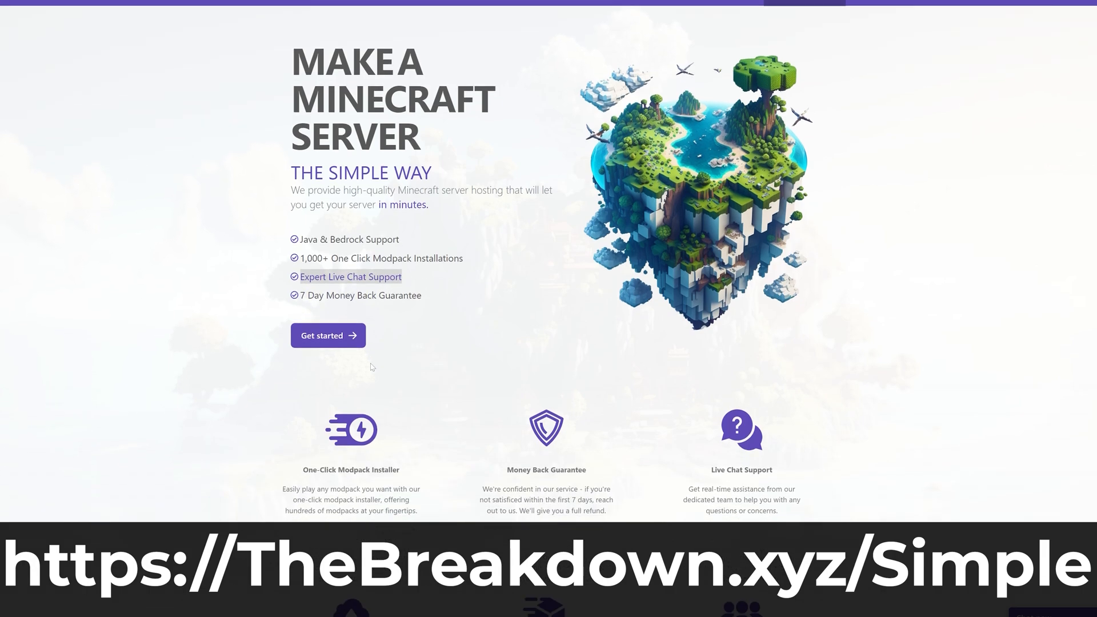
scroll("down", 3)
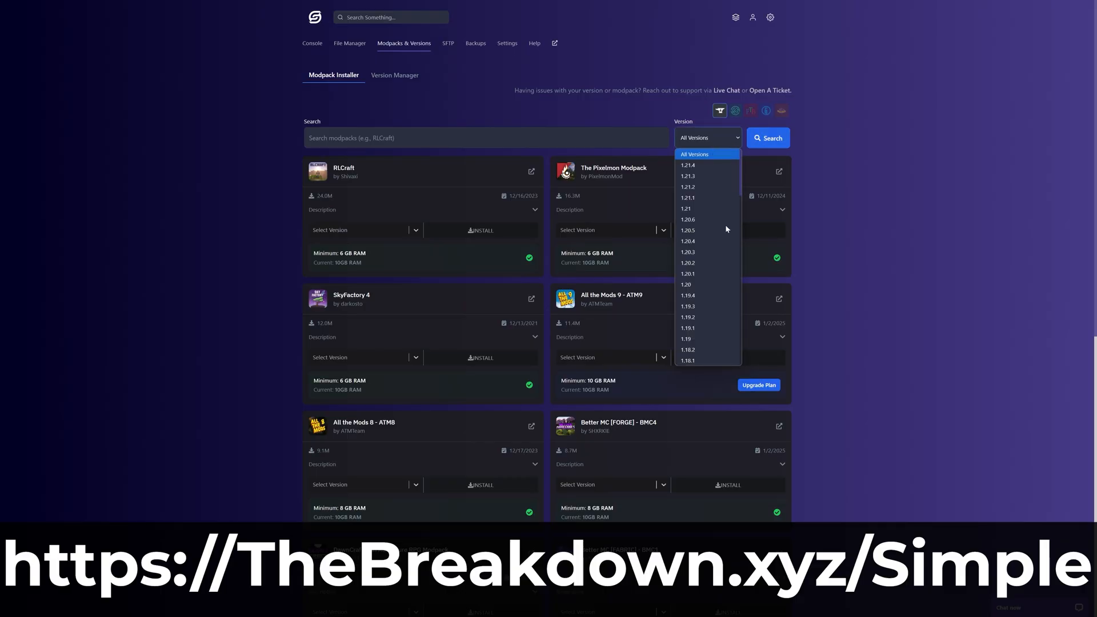
left_click(687, 272)
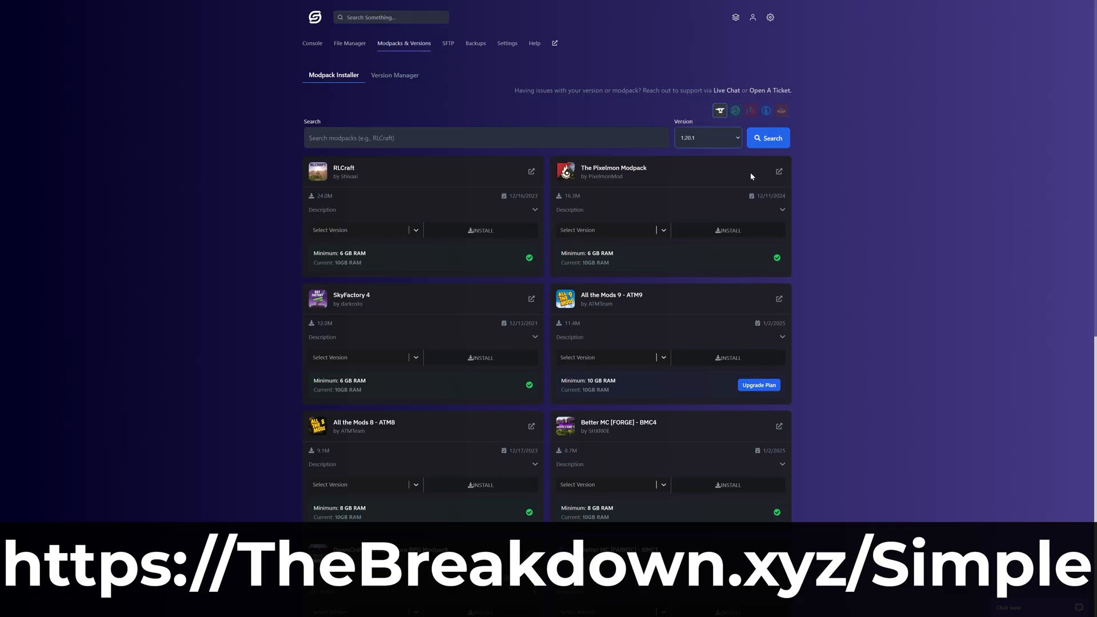
scroll("down", 3)
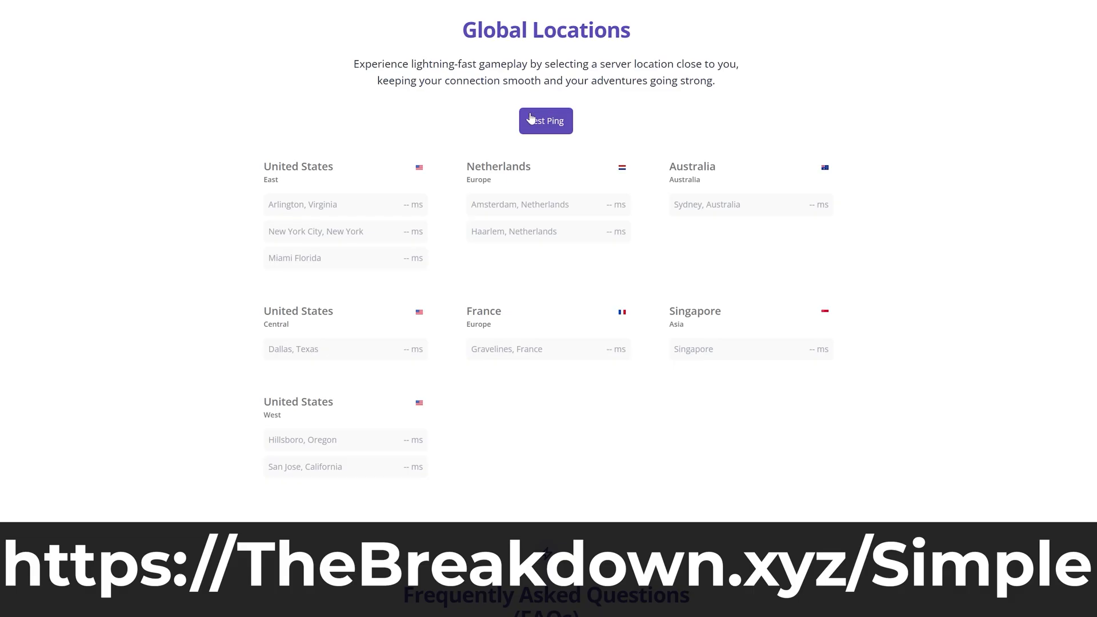
left_click(546, 119)
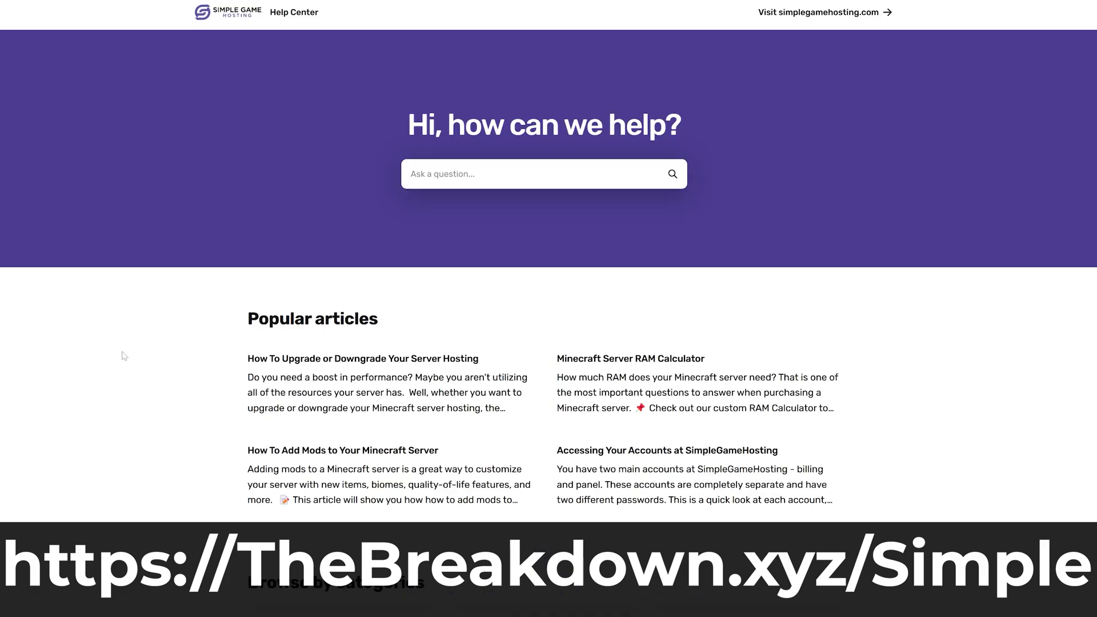
mouse_move(351, 470)
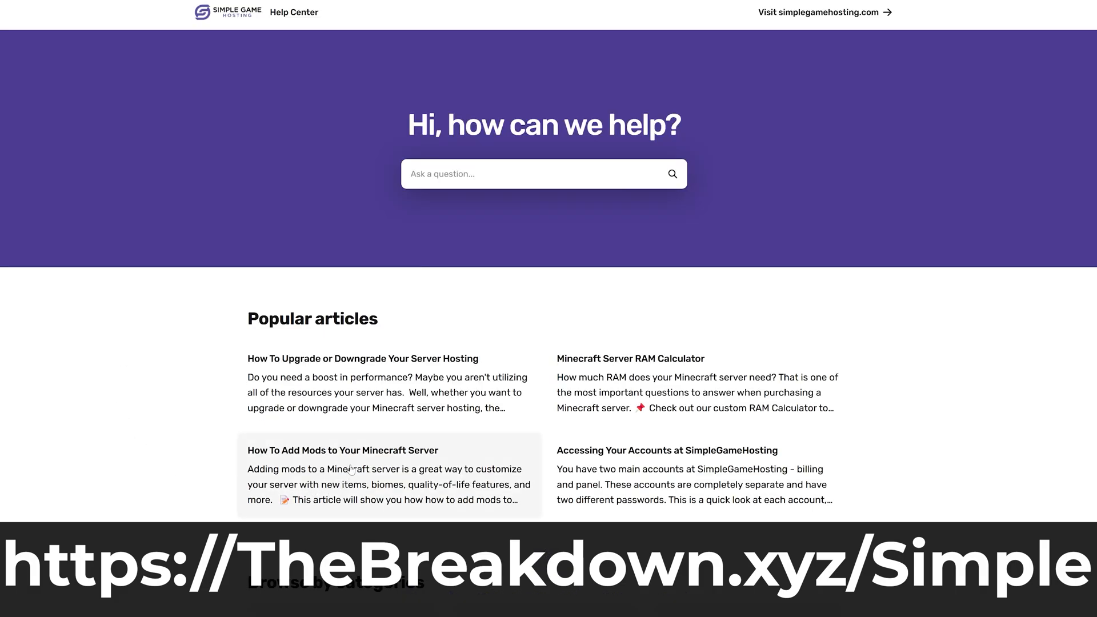
Read 'How To Add Mods to Your Minecraft Server', choosing Paper as server type
left_click(341, 450)
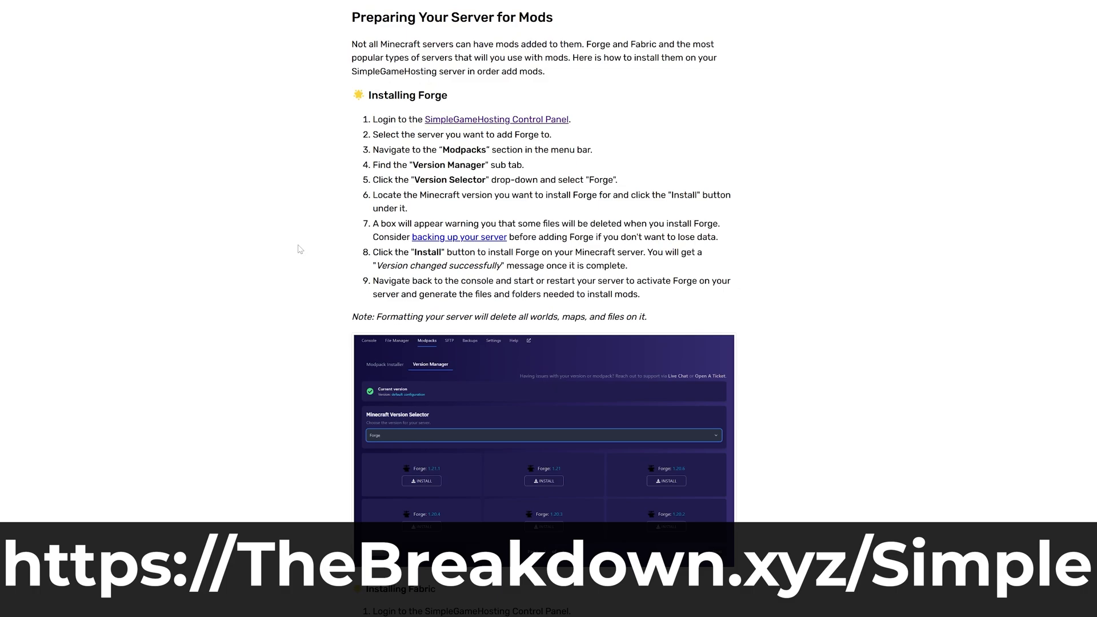
scroll("down", 3)
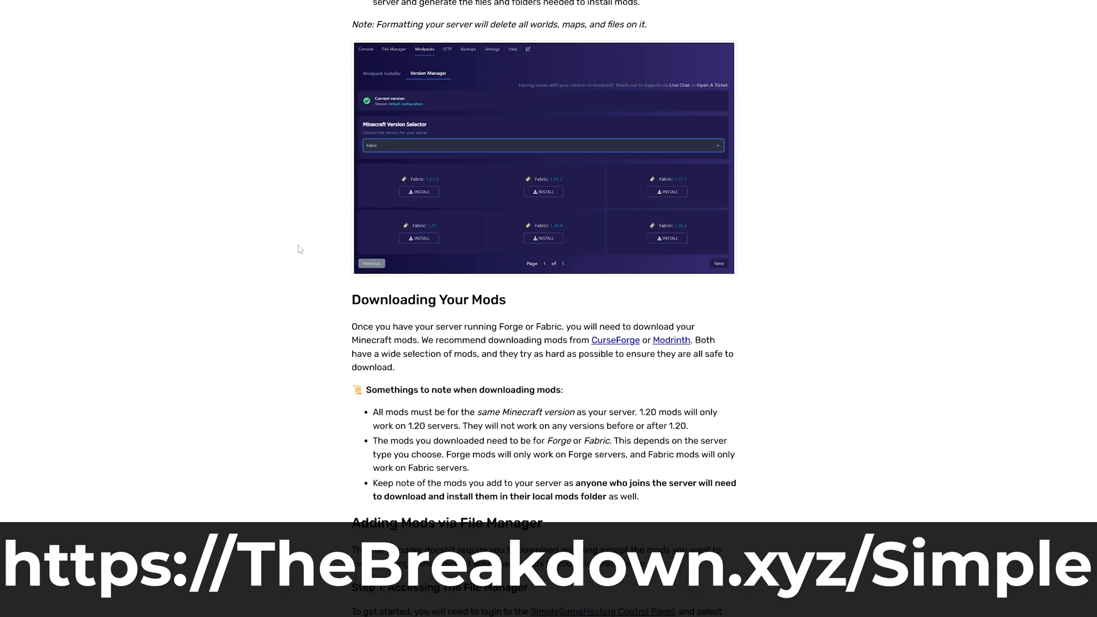
scroll("down", 3)
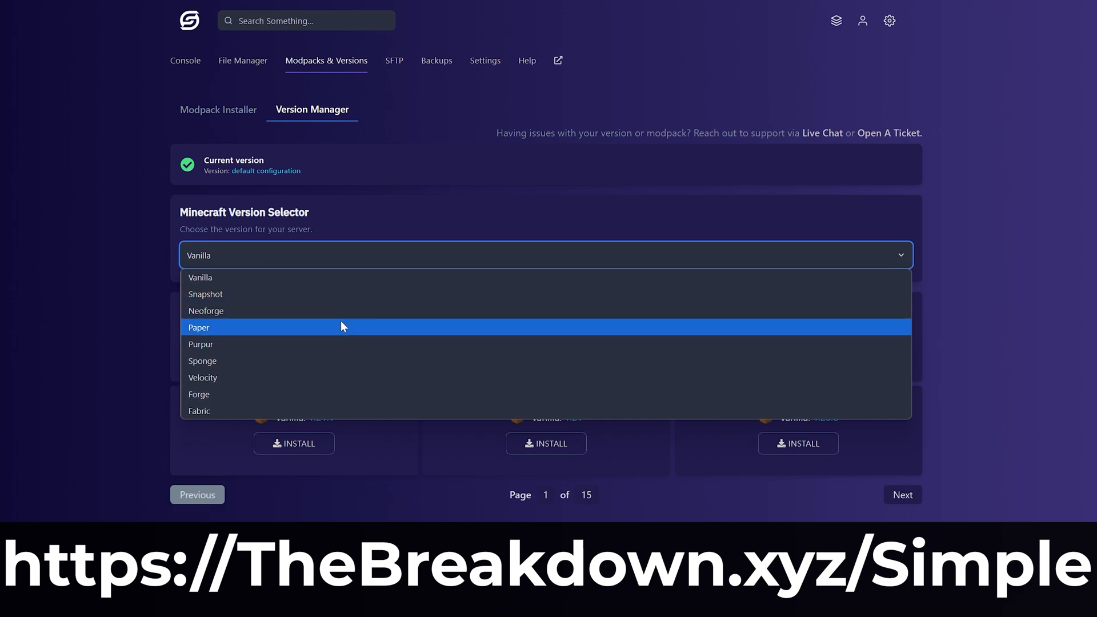
left_click(197, 394)
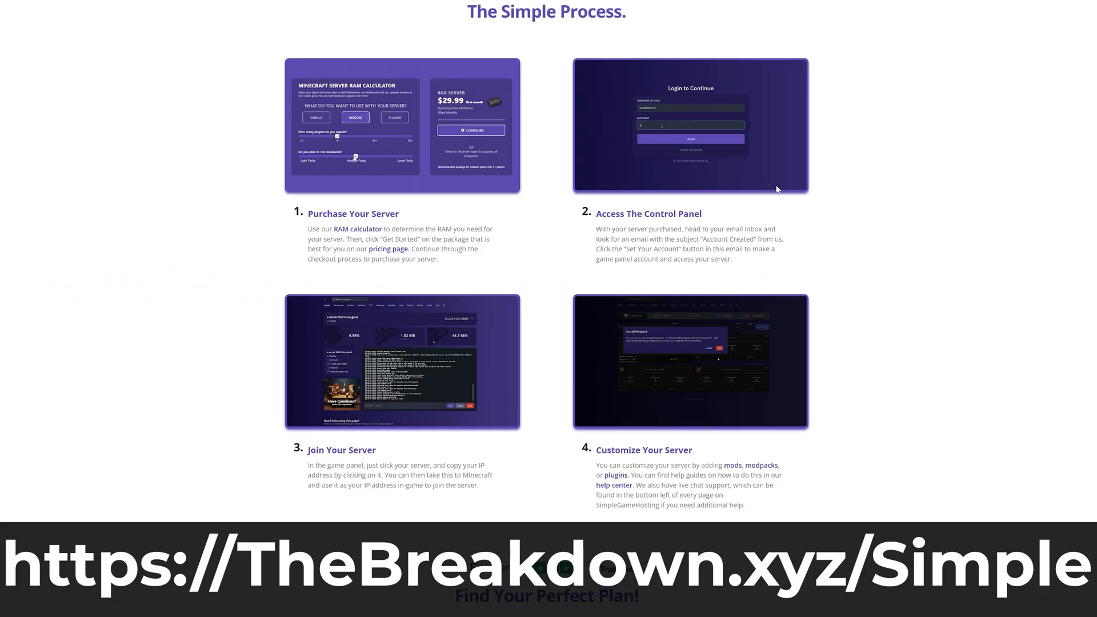
scroll("down", 3)
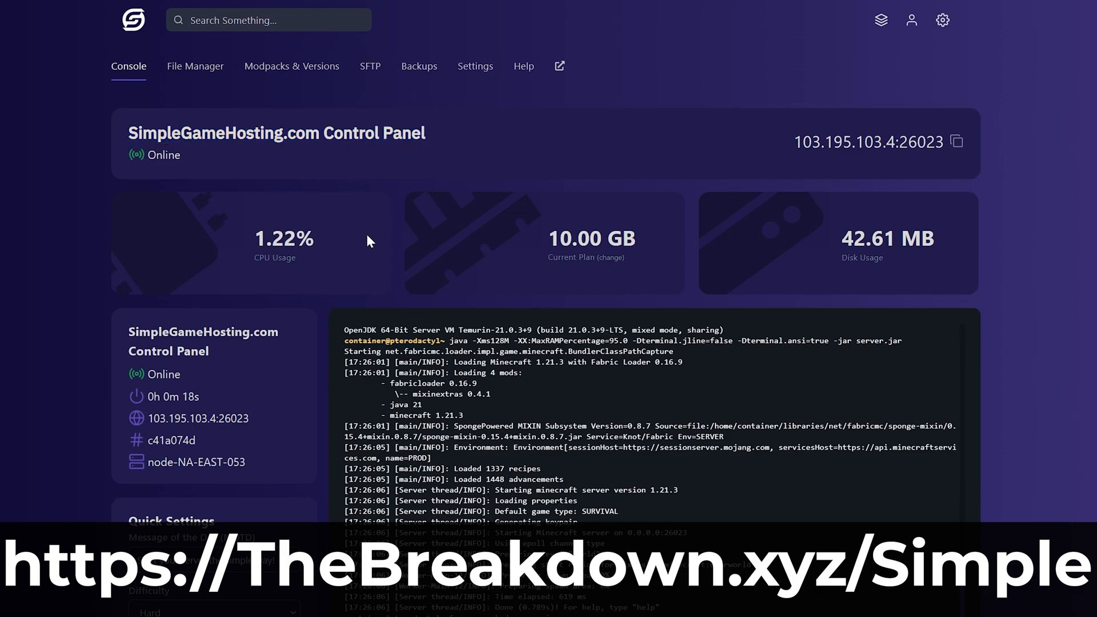
View the hosted server's Settings in the control panel, then leave the browser
left_click(476, 67)
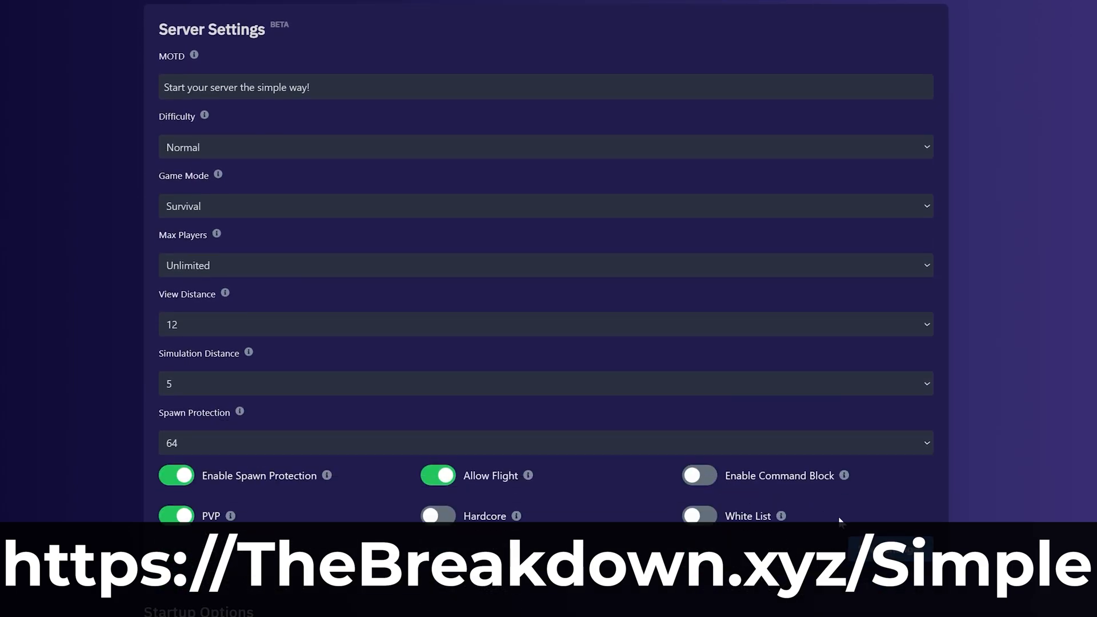
left_click(167, 8)
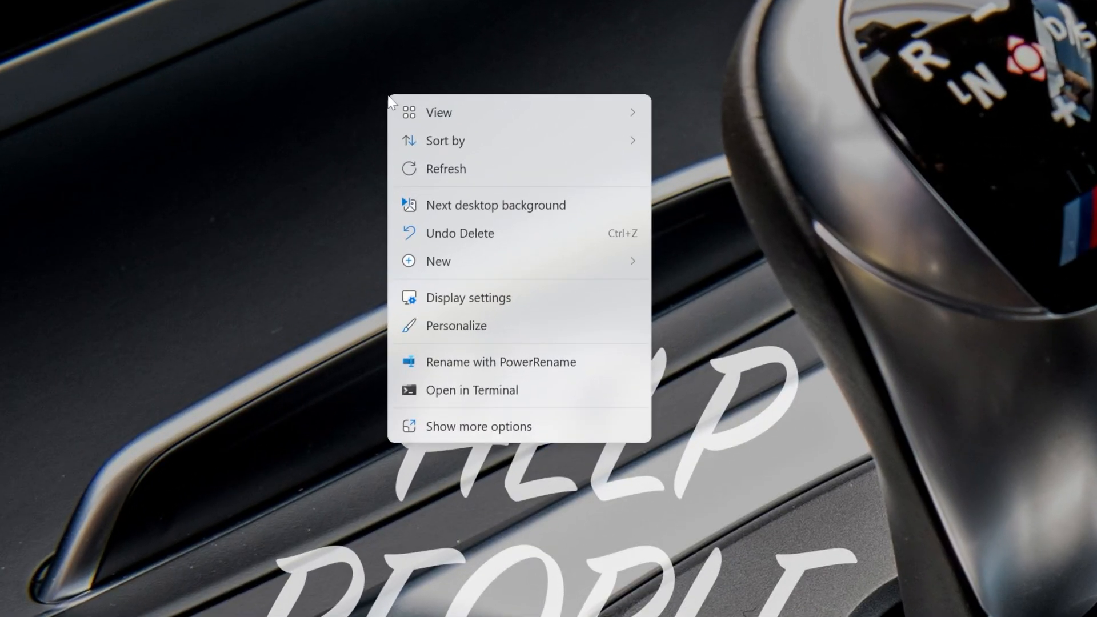
Create a new desktop folder named starting with '2' and bring up Downloads
left_click(438, 260)
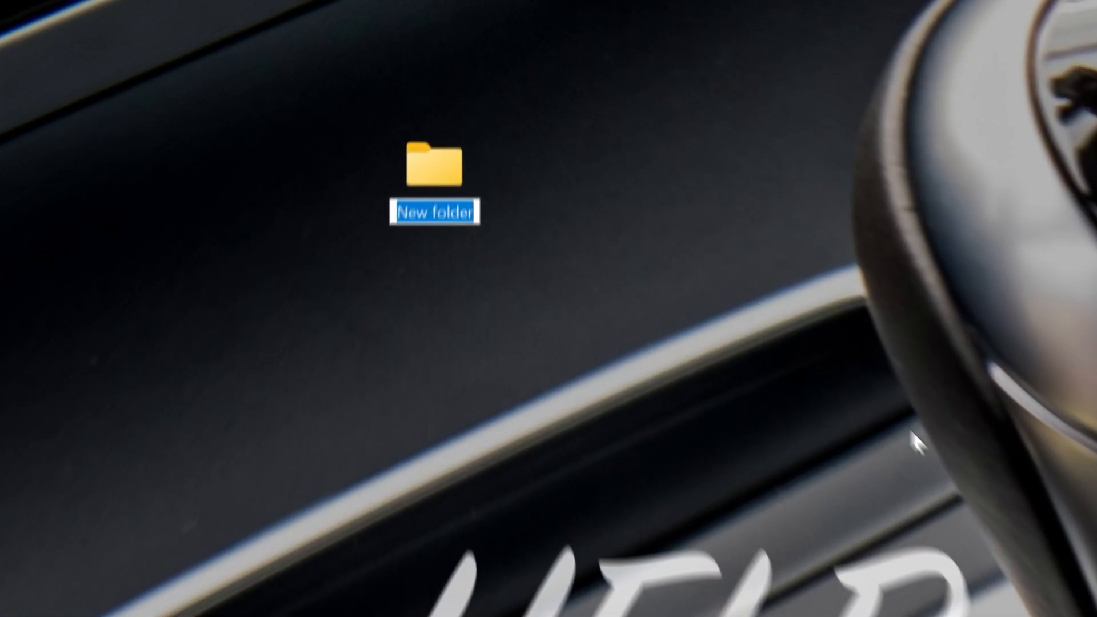
type("2025 Minecraft Server")
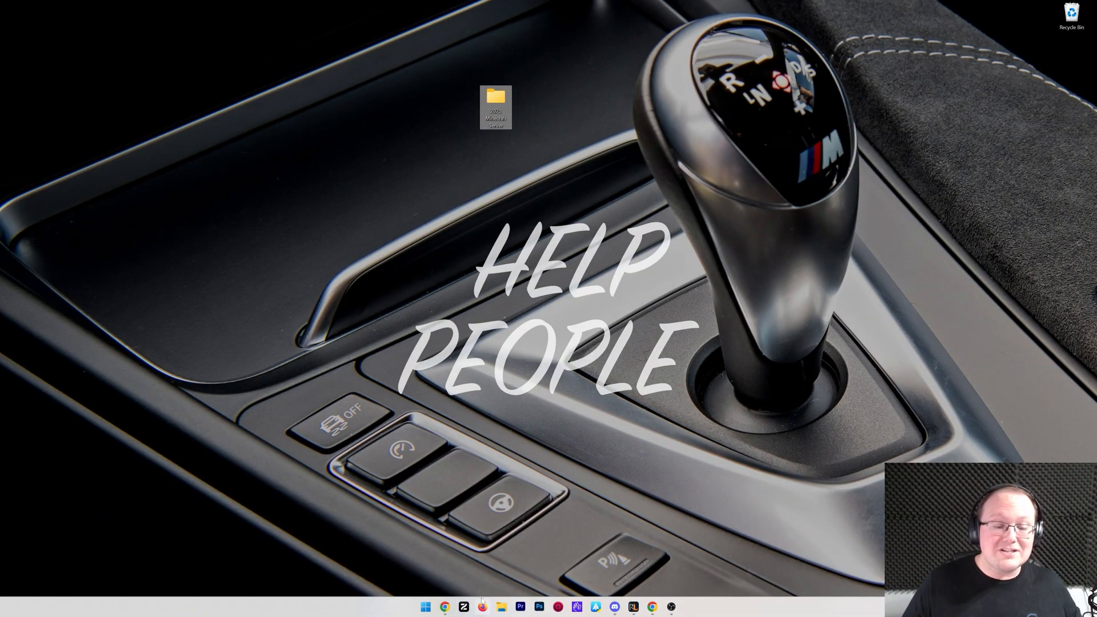
left_click(500, 606)
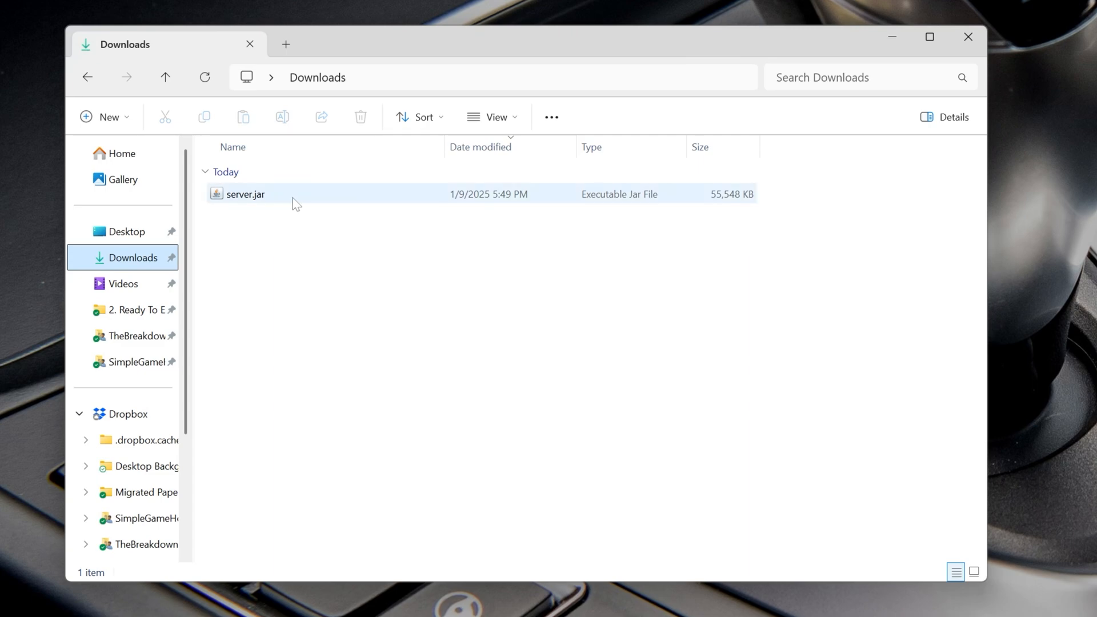
mouse_move(269, 201)
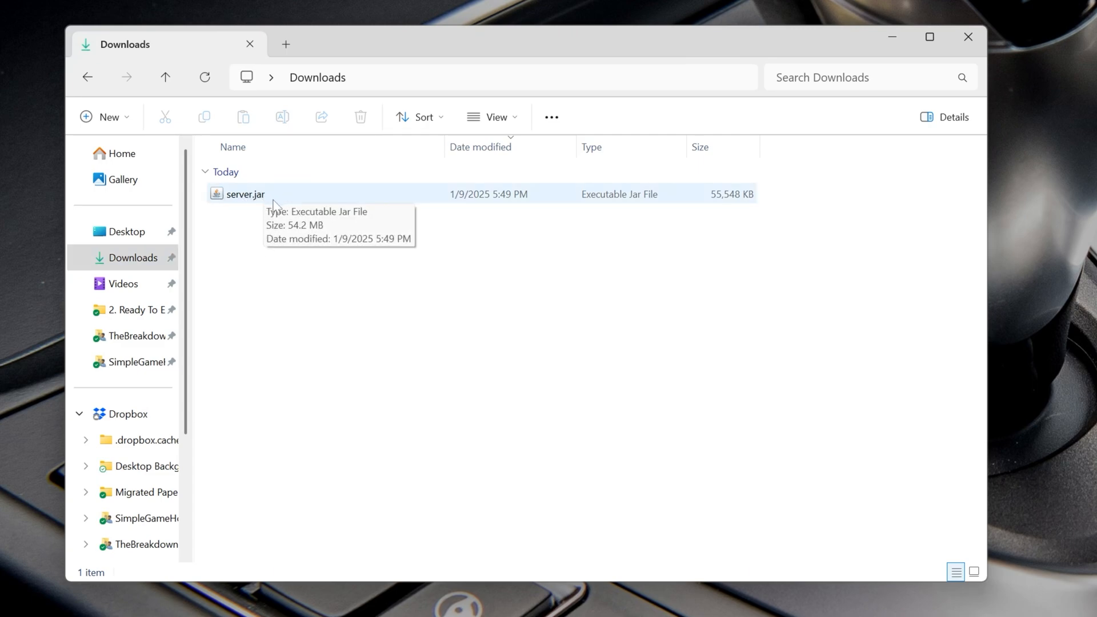
Confirm File name extensions is checked so server.jar shows its extension
left_click(492, 117)
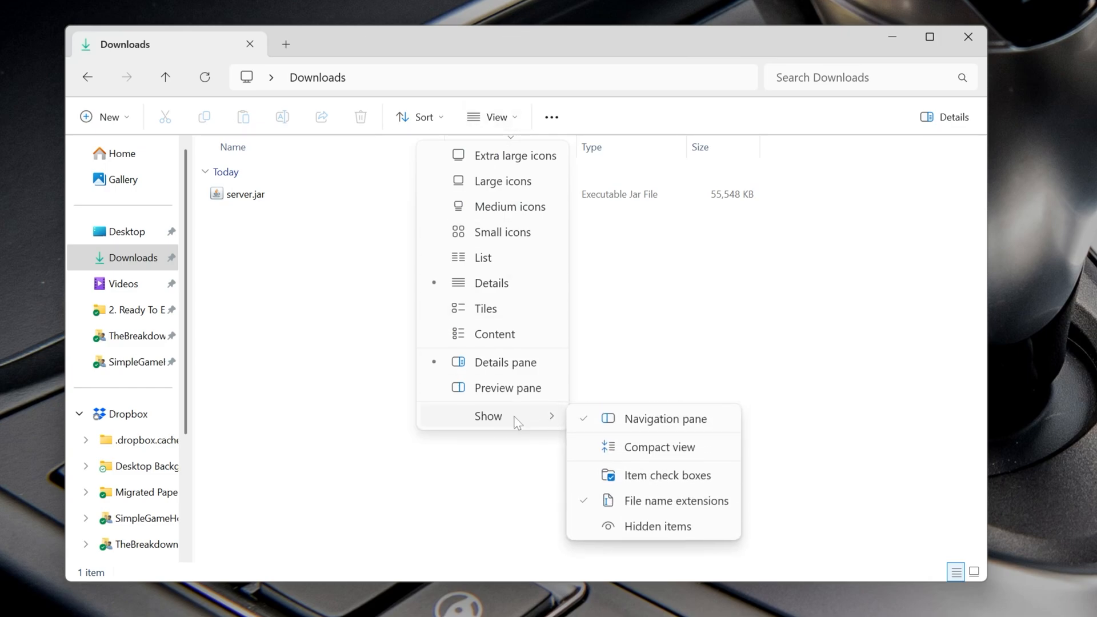
mouse_move(289, 271)
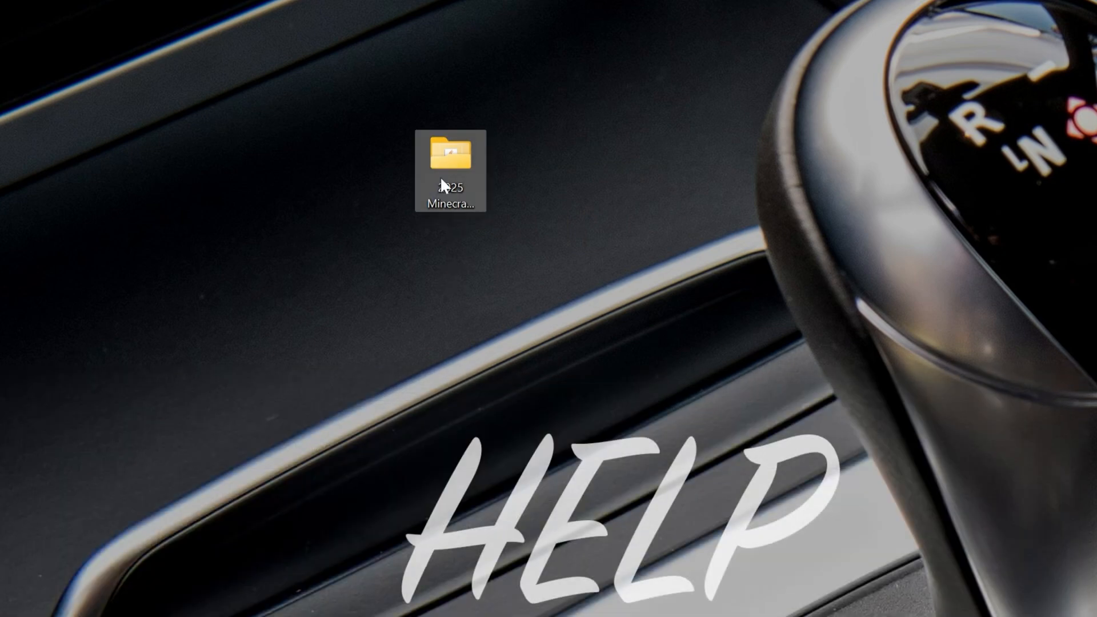
Open the Minecraft server folder from the desktop in File Explorer
double_click(451, 171)
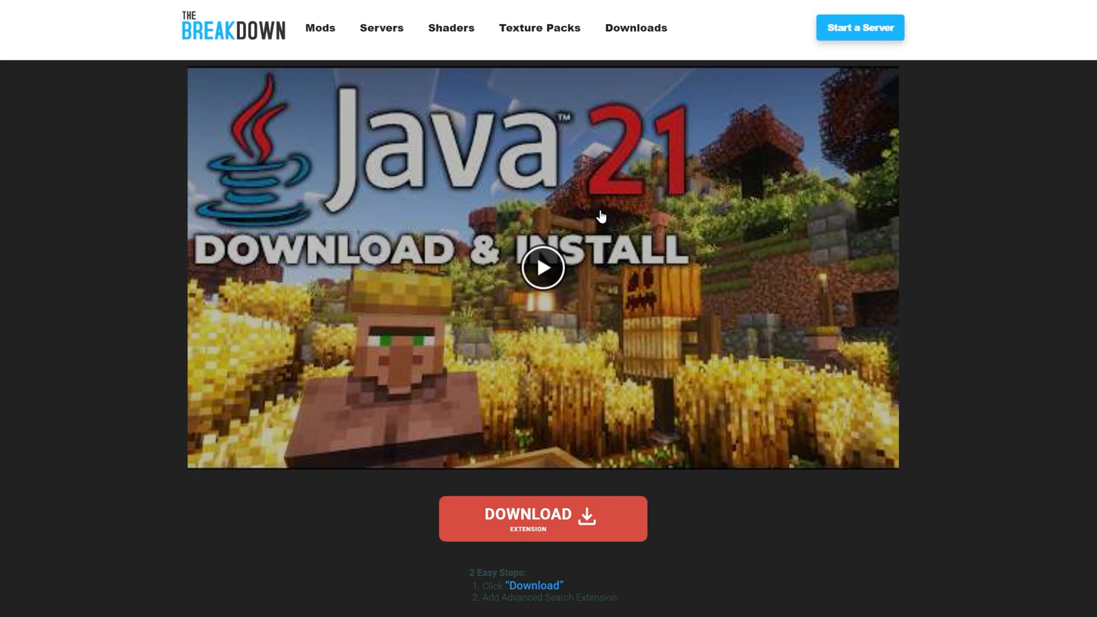
mouse_move(399, 222)
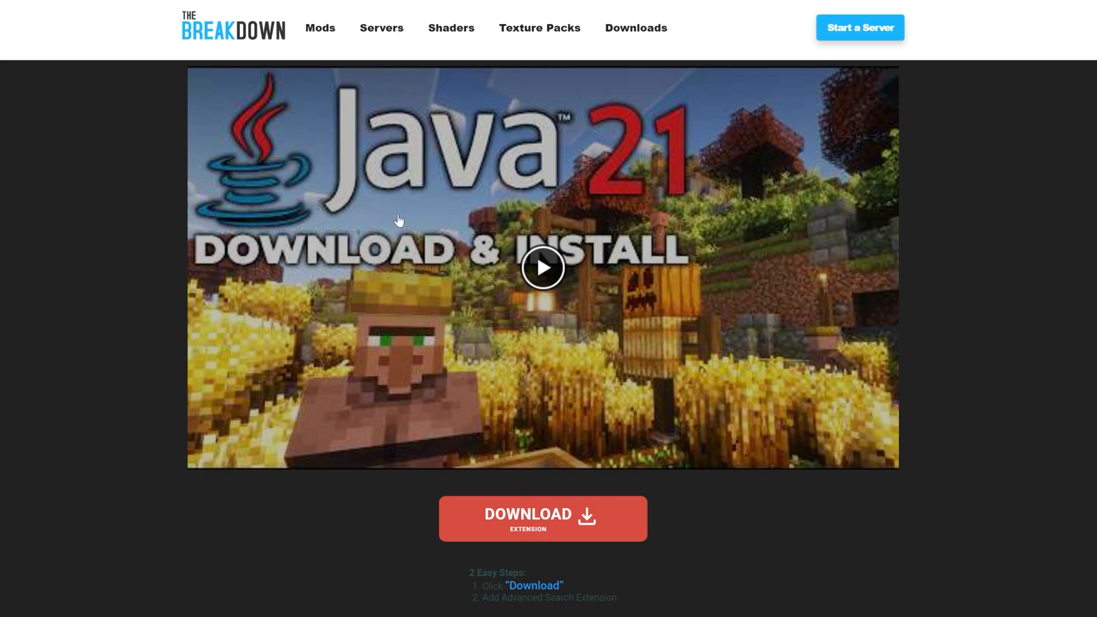
Skim the Java 21 guide, then select eula.txt in the 2025 Minecraft Server folder
scroll("down", 3)
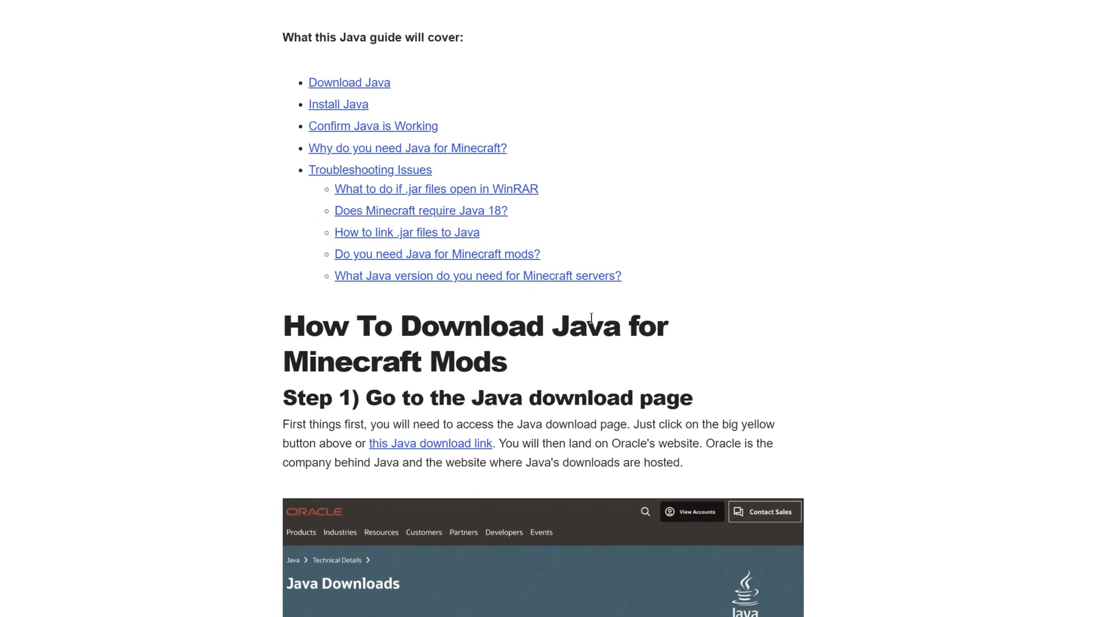
scroll("up", 3)
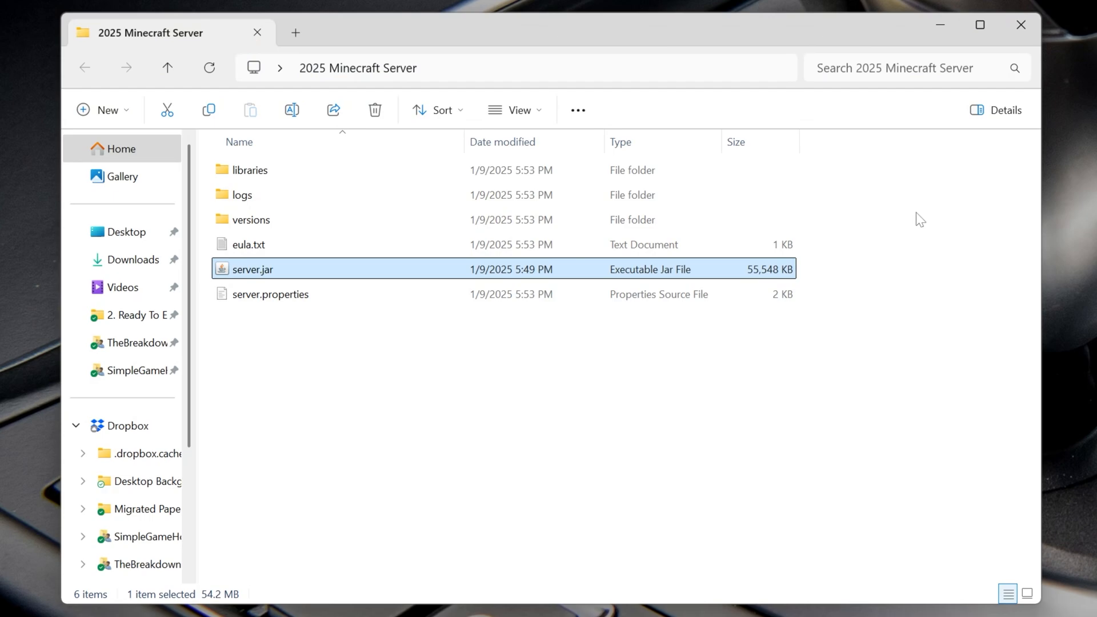
mouse_move(297, 389)
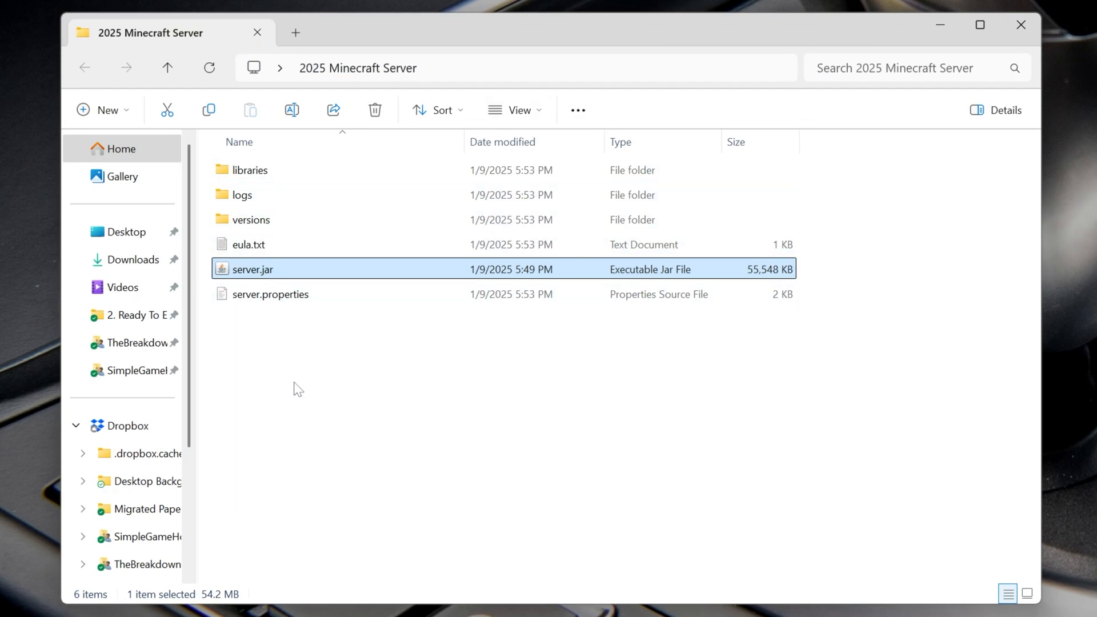
left_click(248, 244)
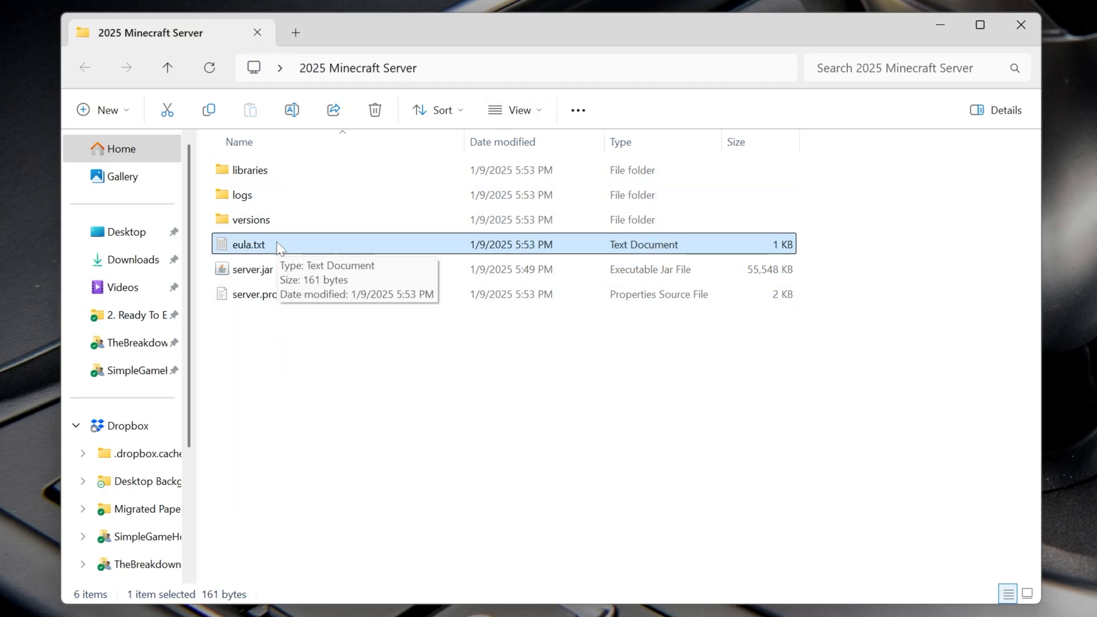
Edit eula.txt in Notepad, replacing false with true to accept the EULA
double_click(248, 245)
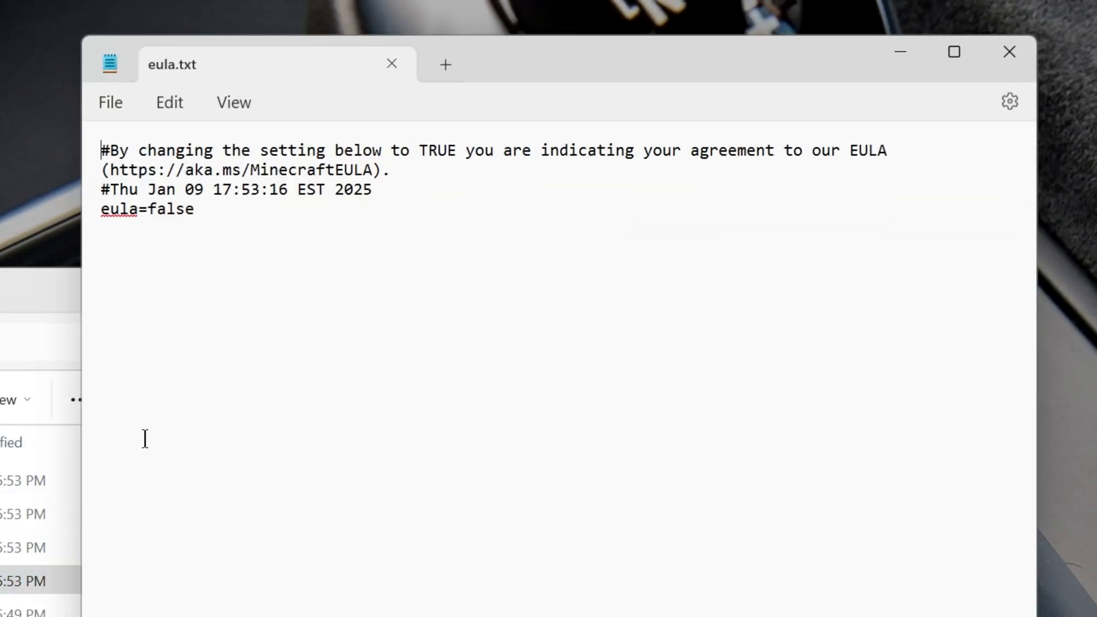
double_click(170, 208)
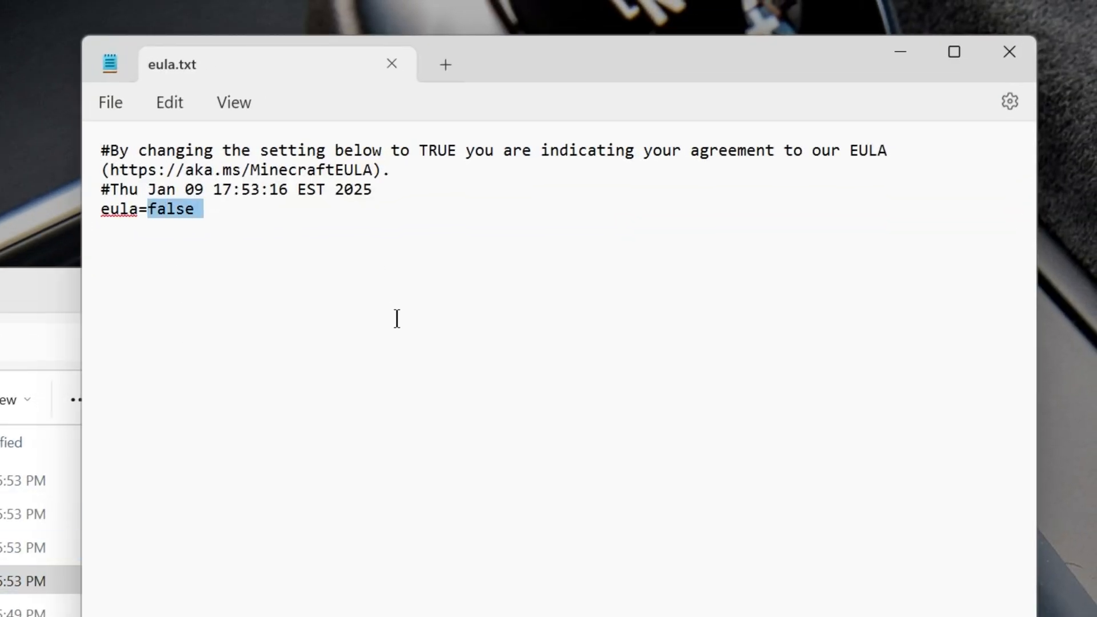
type("truye")
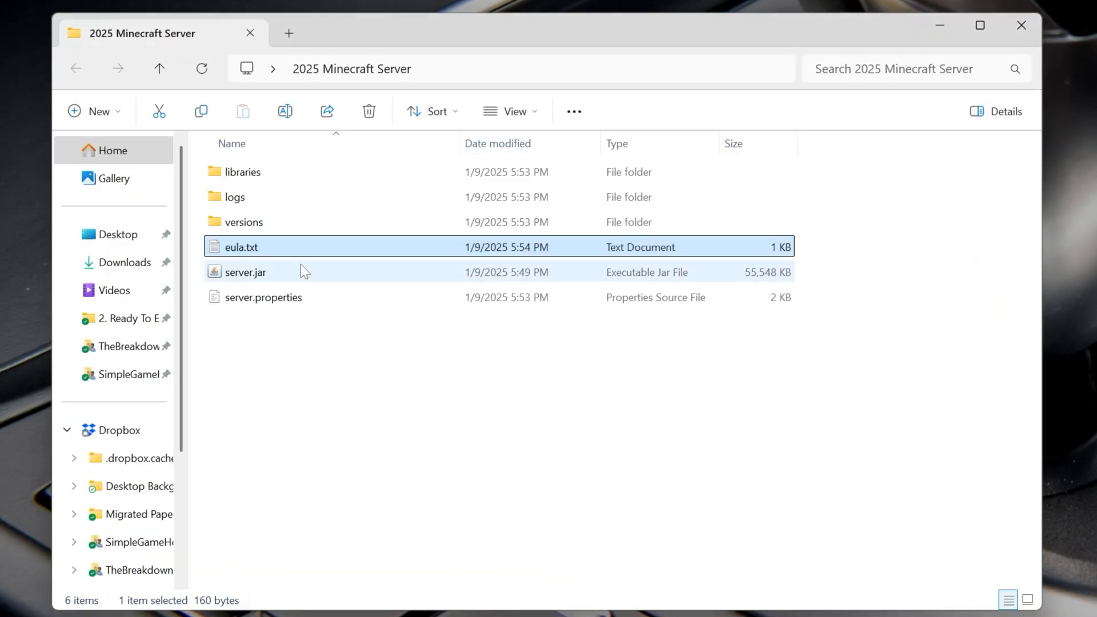
Launch server.jar in the 2025 Minecraft Server folder so it generates the world
left_click(246, 272)
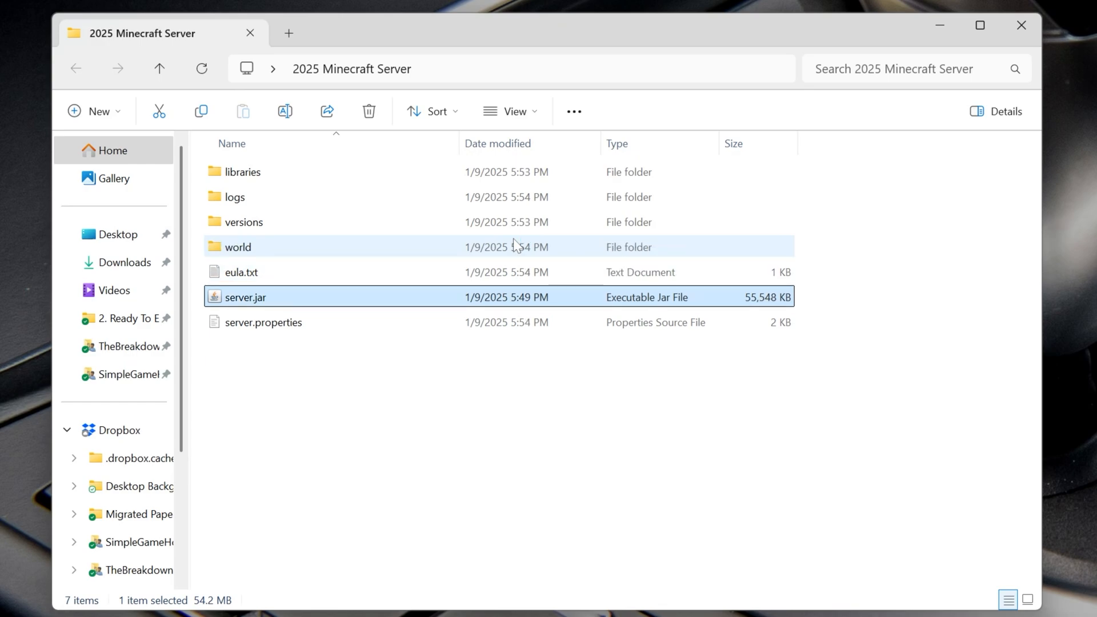
double_click(244, 297)
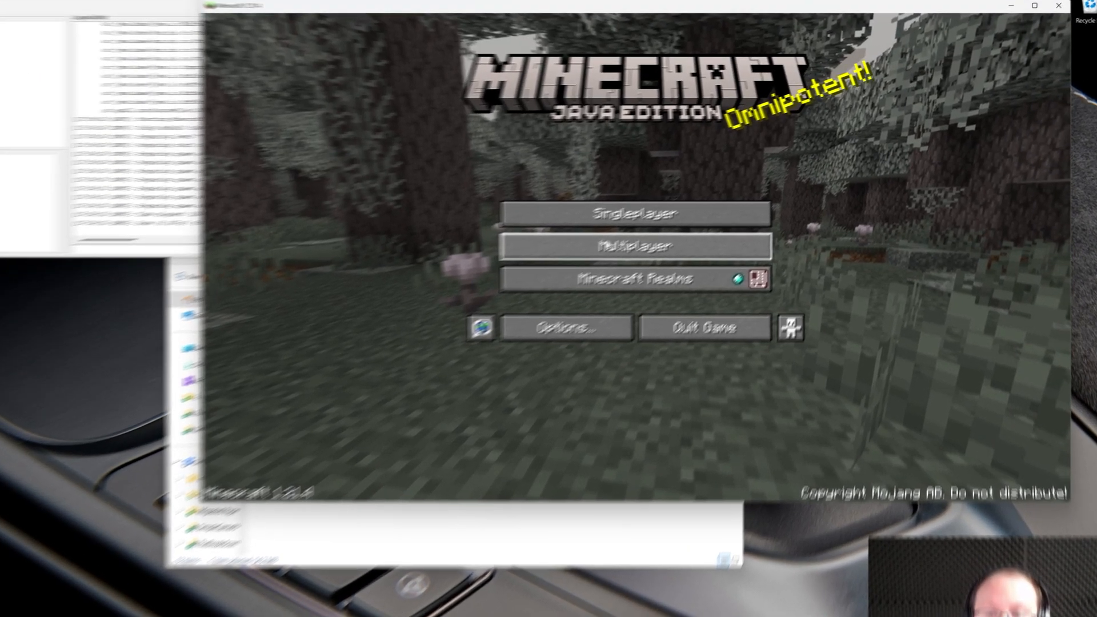
Add a multiplayer server named 'Local Connection' at address 'localhost' after accepting the third-party warning
left_click(634, 246)
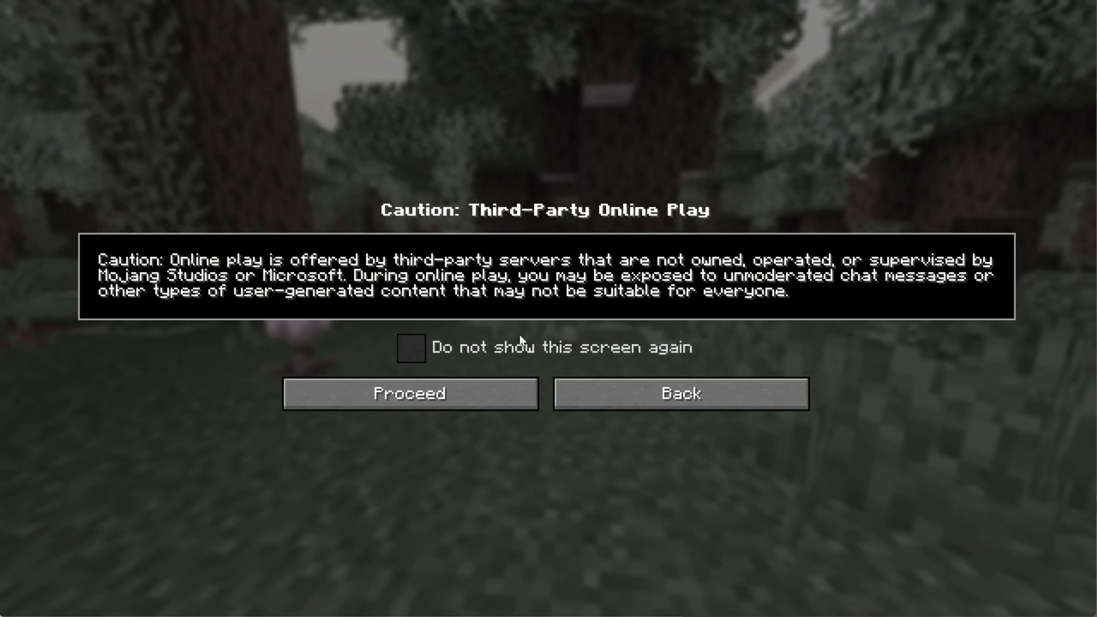
left_click(678, 393)
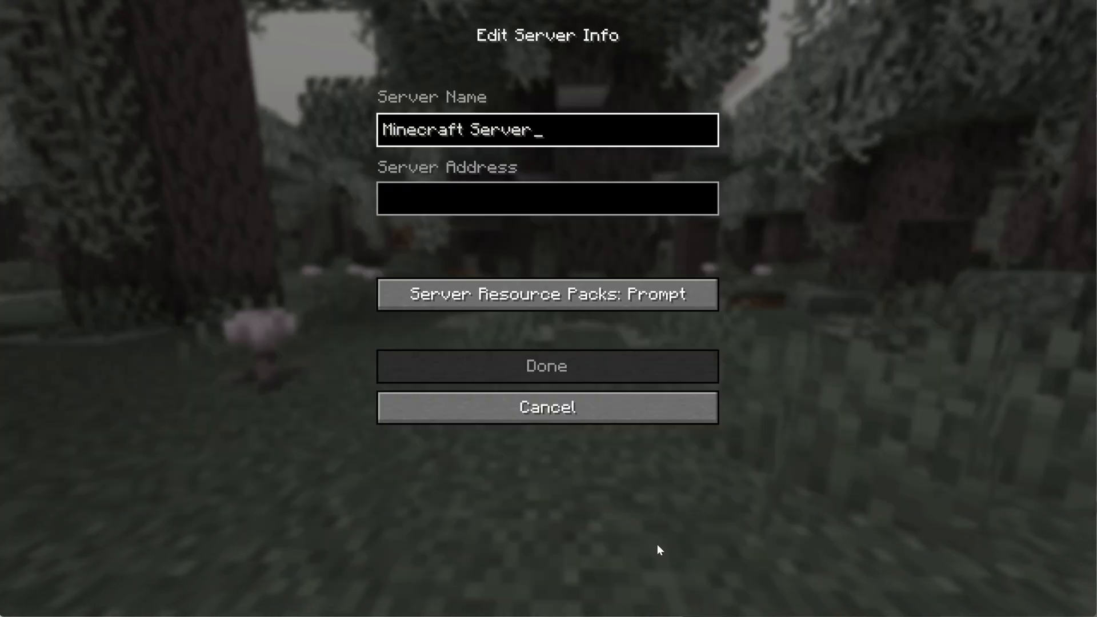
double_click(458, 130)
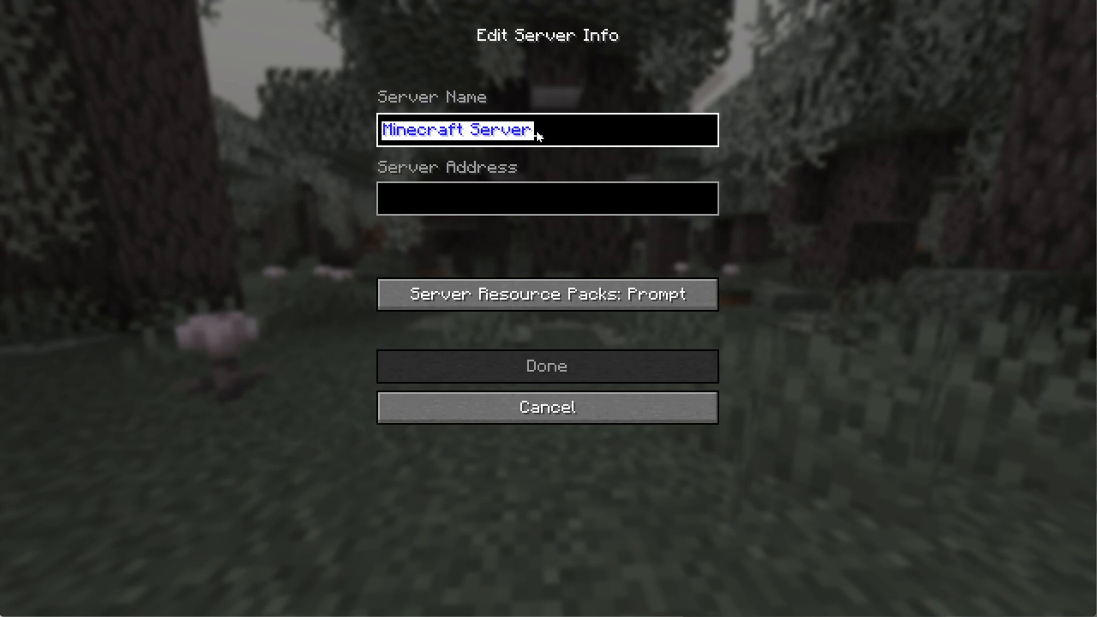
type("Local Co")
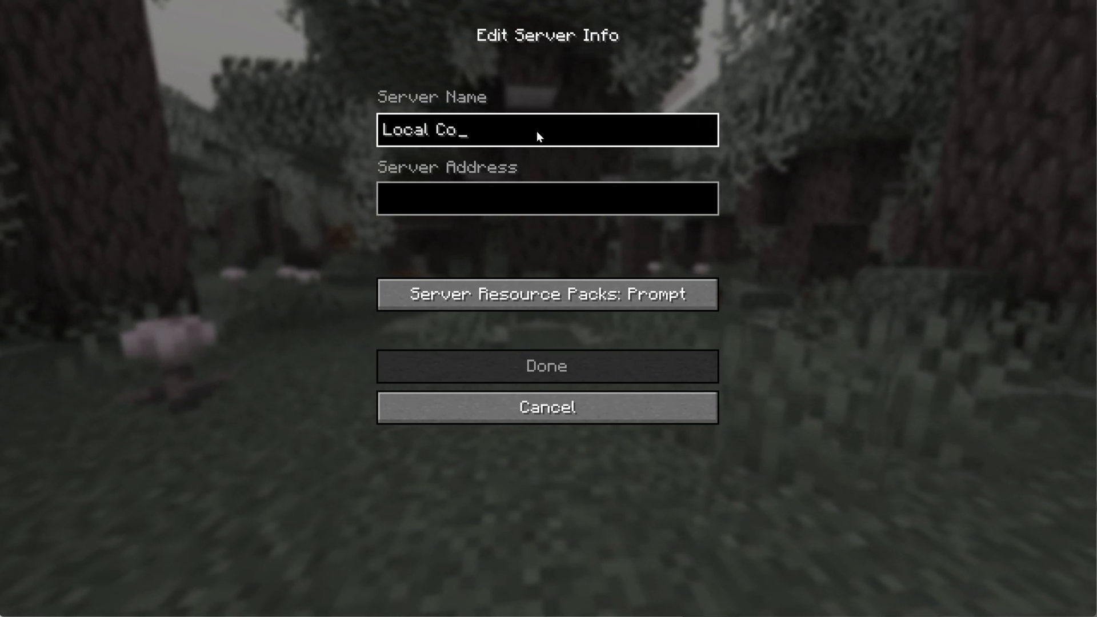
type("nnection")
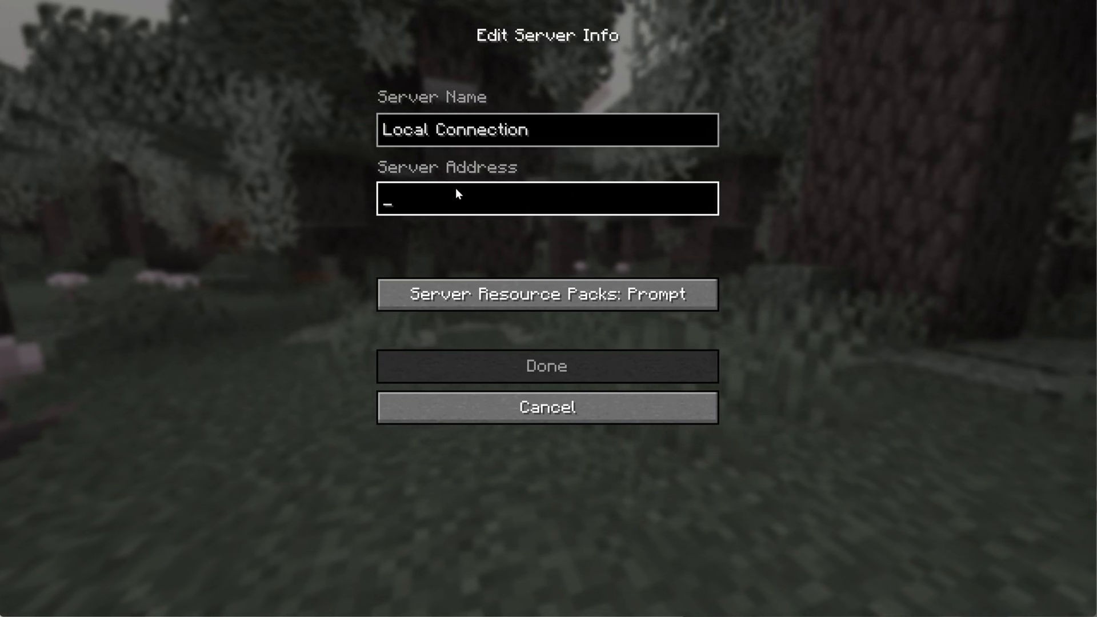
type("localhost")
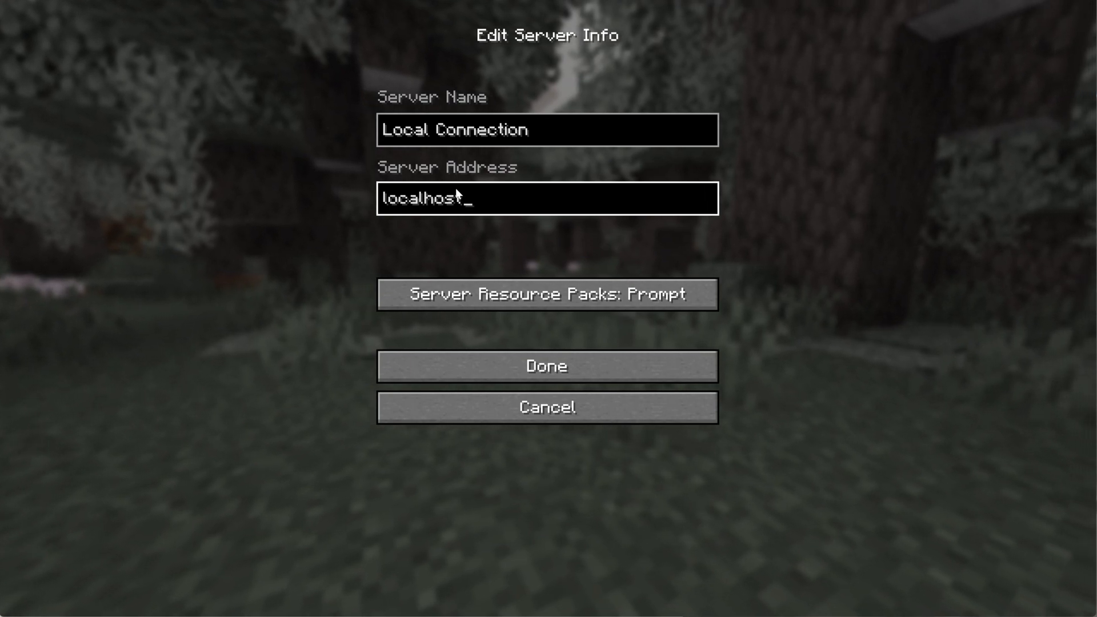
left_click(546, 366)
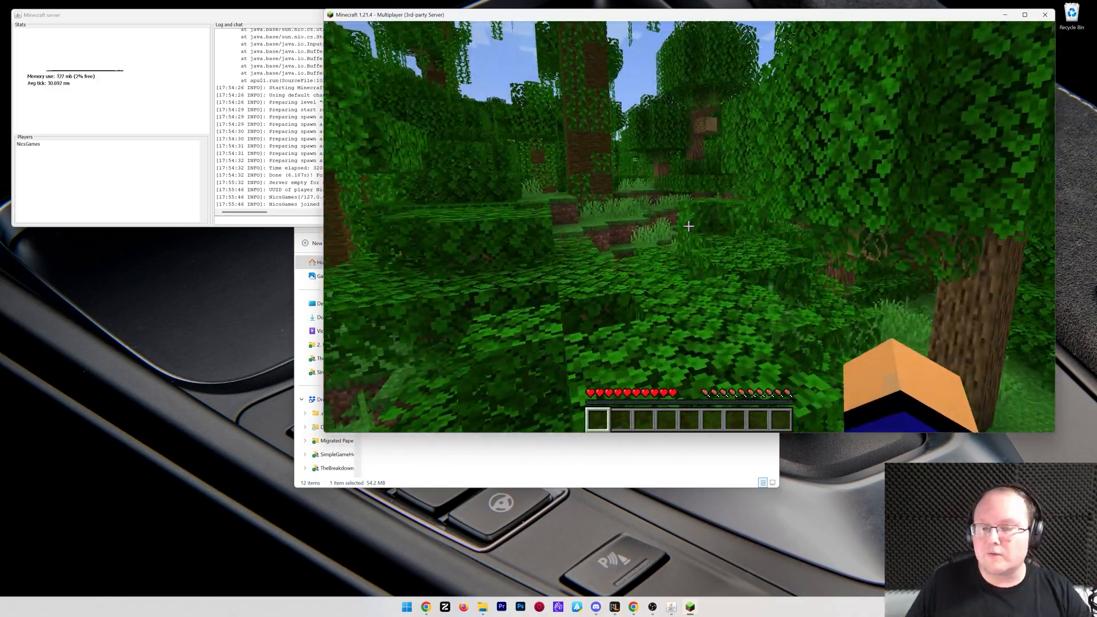
mouse_move(688, 226)
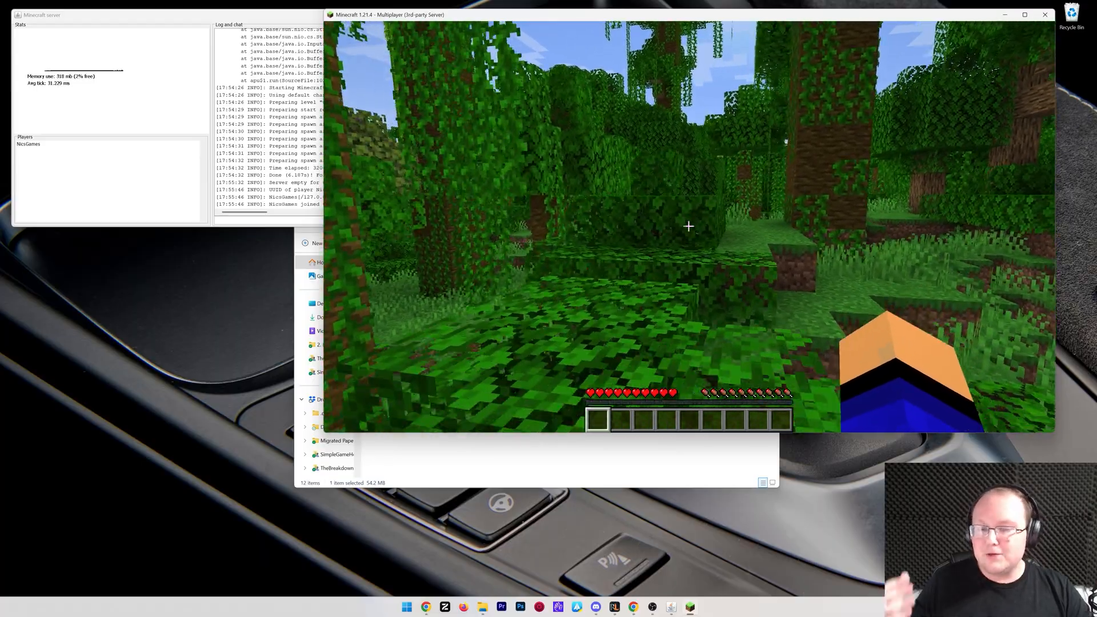
mouse_move(688, 227)
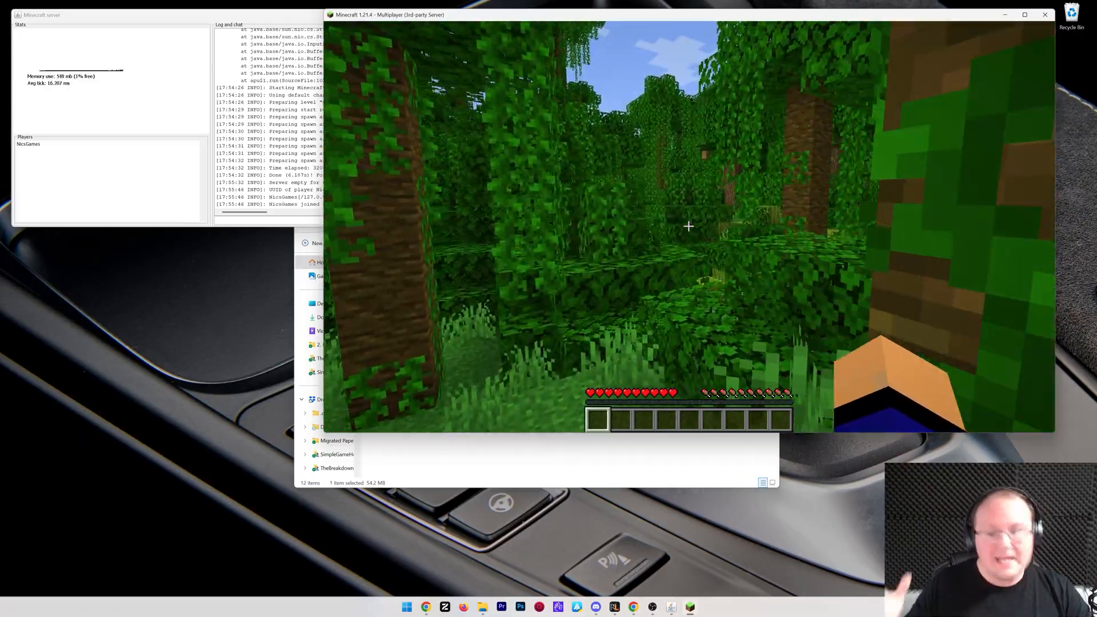
mouse_move(688, 226)
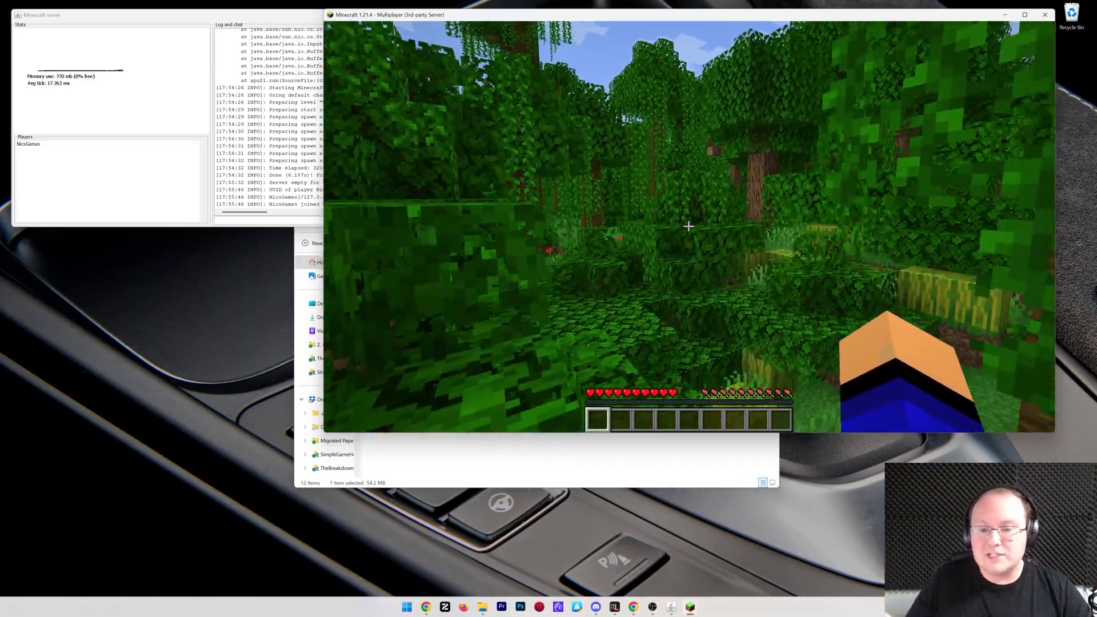
mouse_move(687, 226)
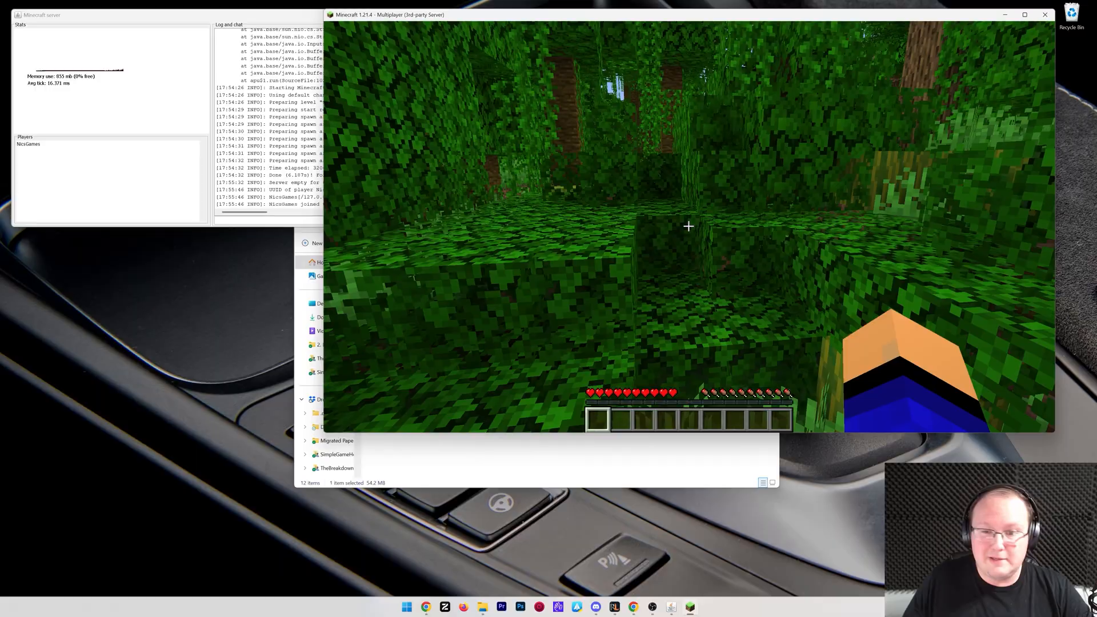
mouse_move(687, 226)
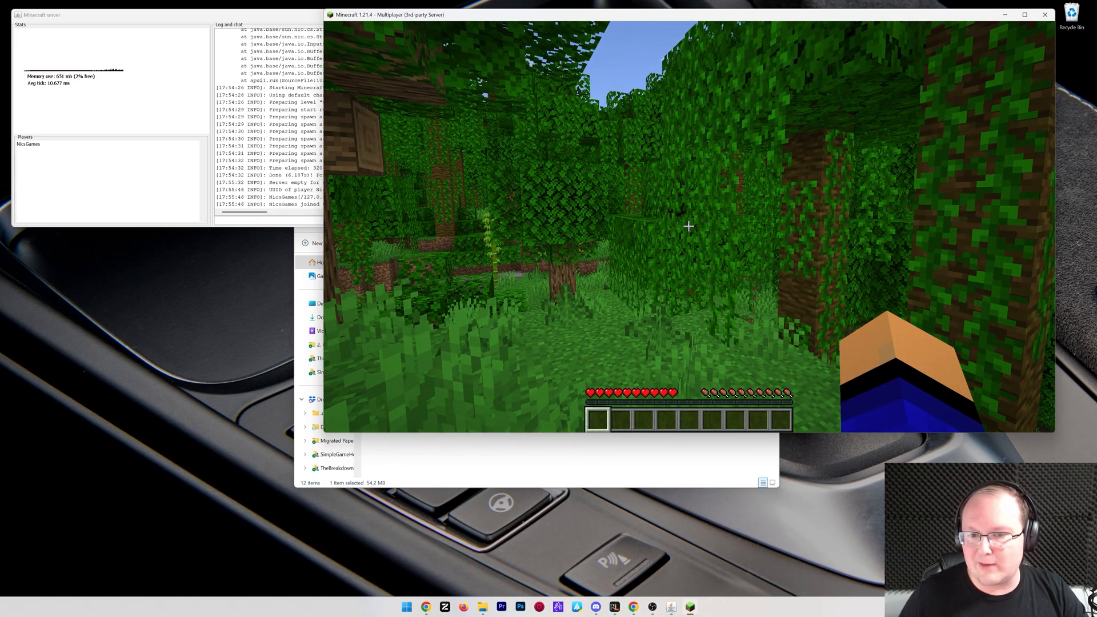
Leave the Minecraft world to return to the browser
key("Escape")
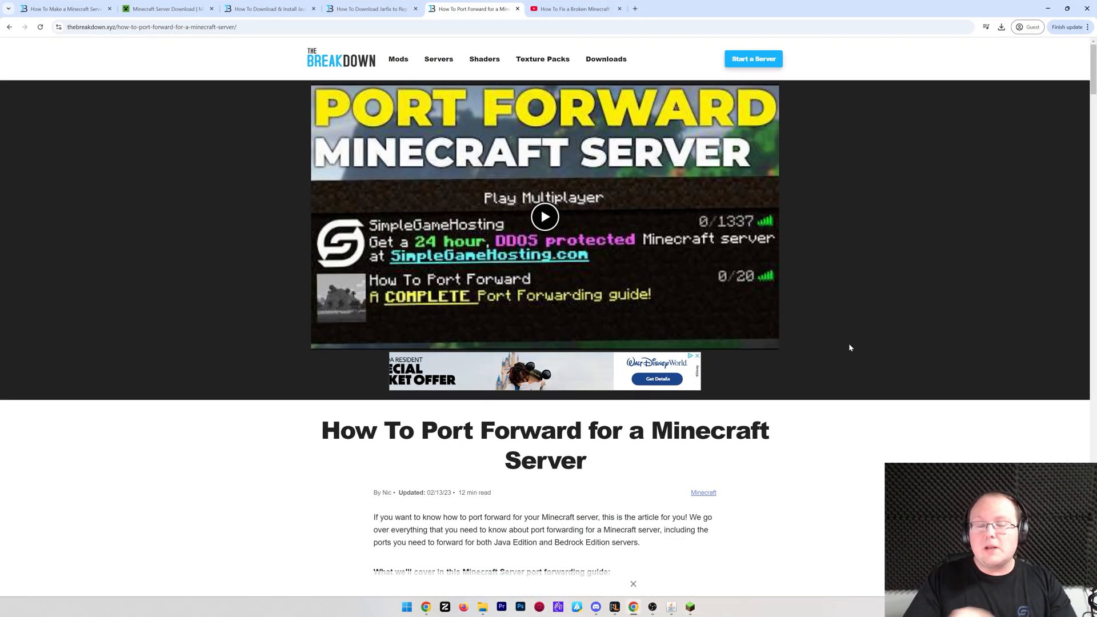
scroll("down", 3)
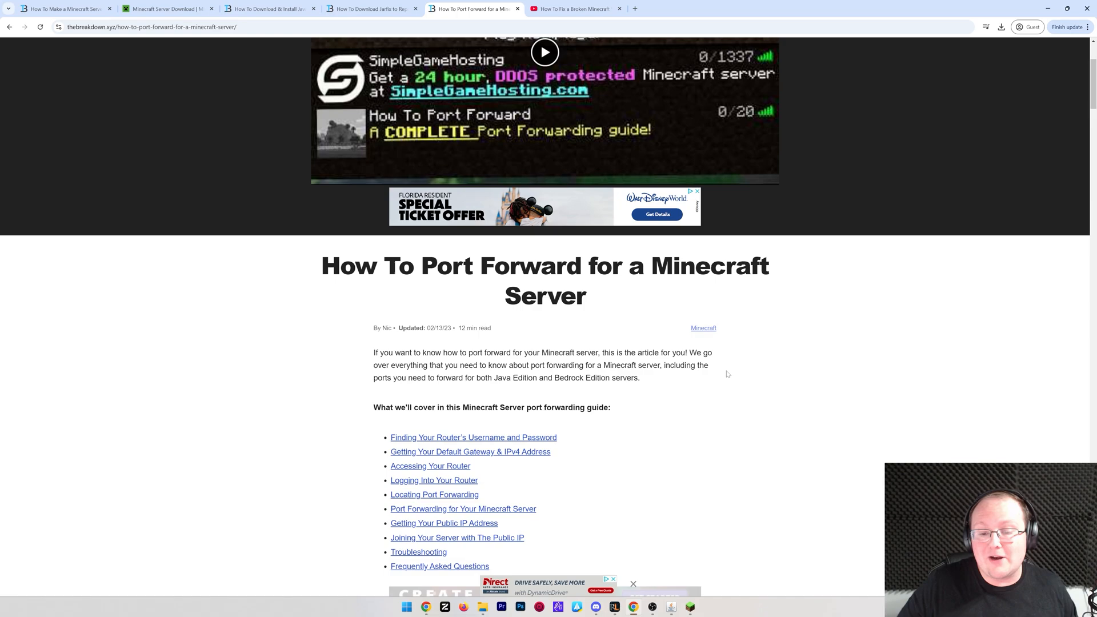
scroll("up", 3)
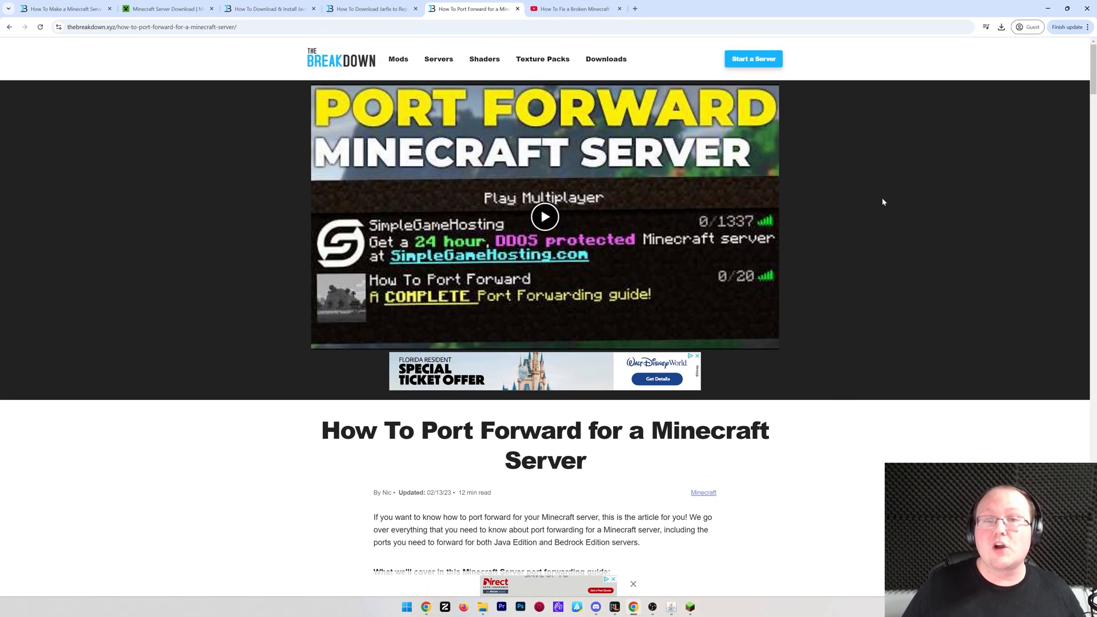
scroll("down", 3)
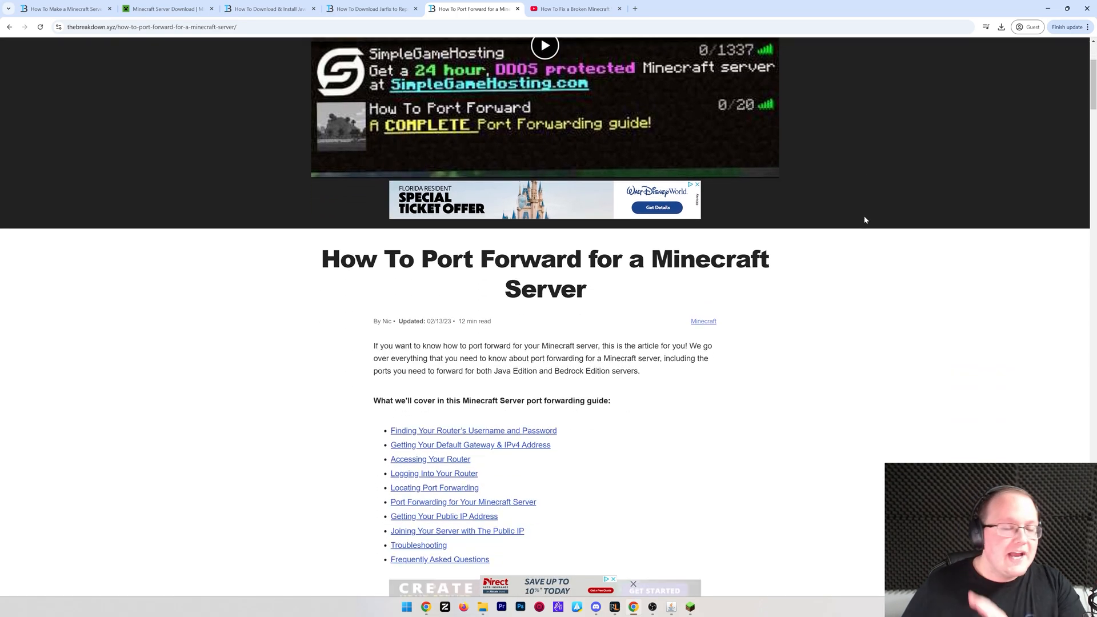
scroll("up", 3)
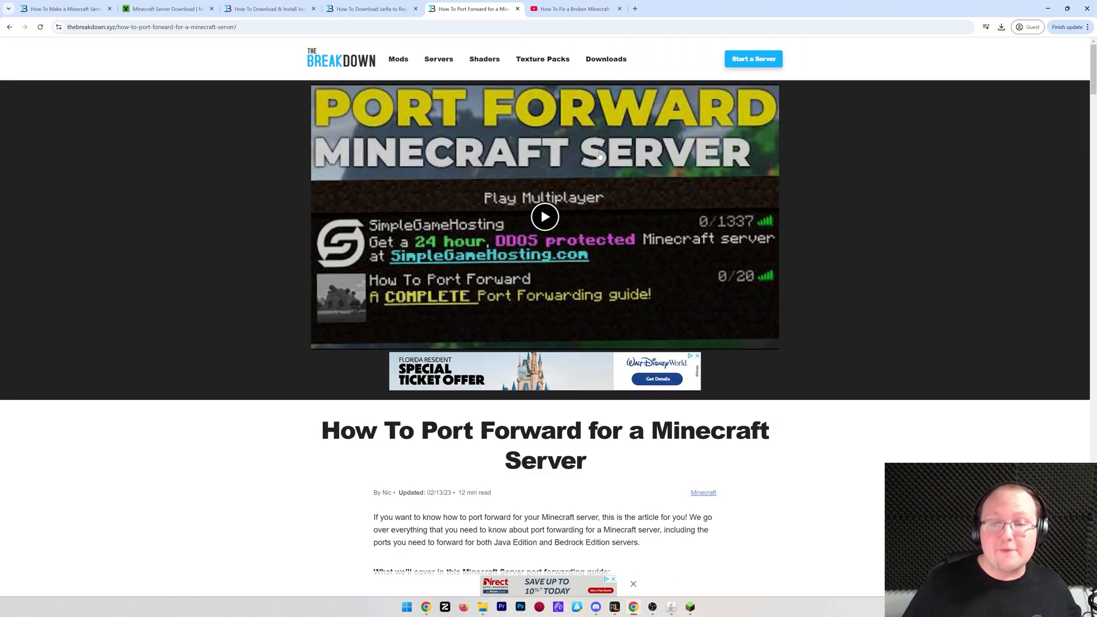
mouse_move(852, 217)
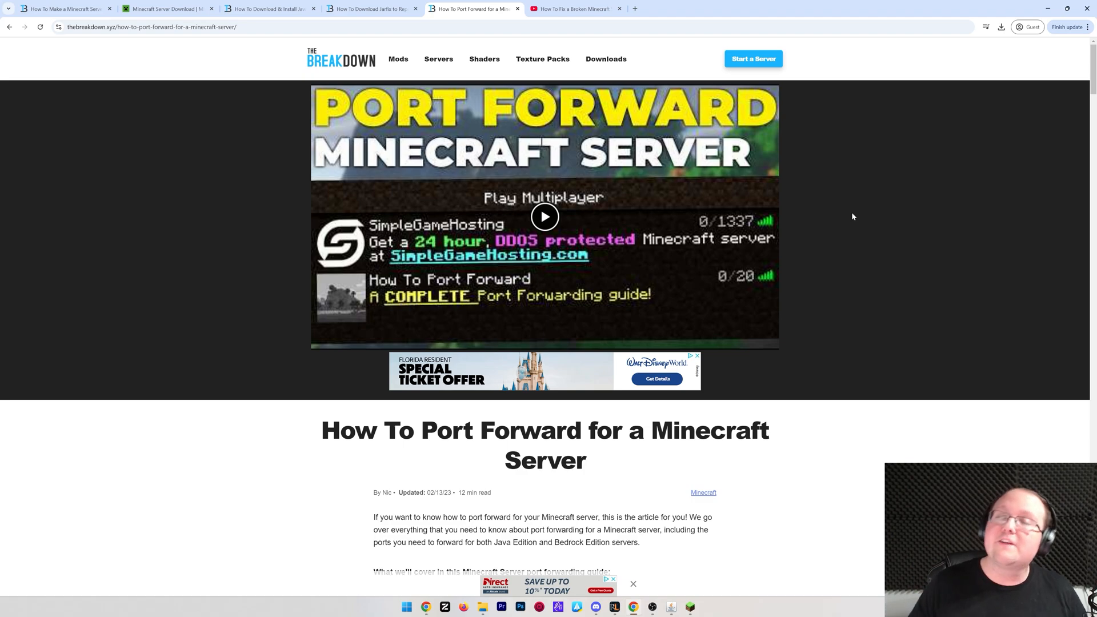
mouse_move(843, 212)
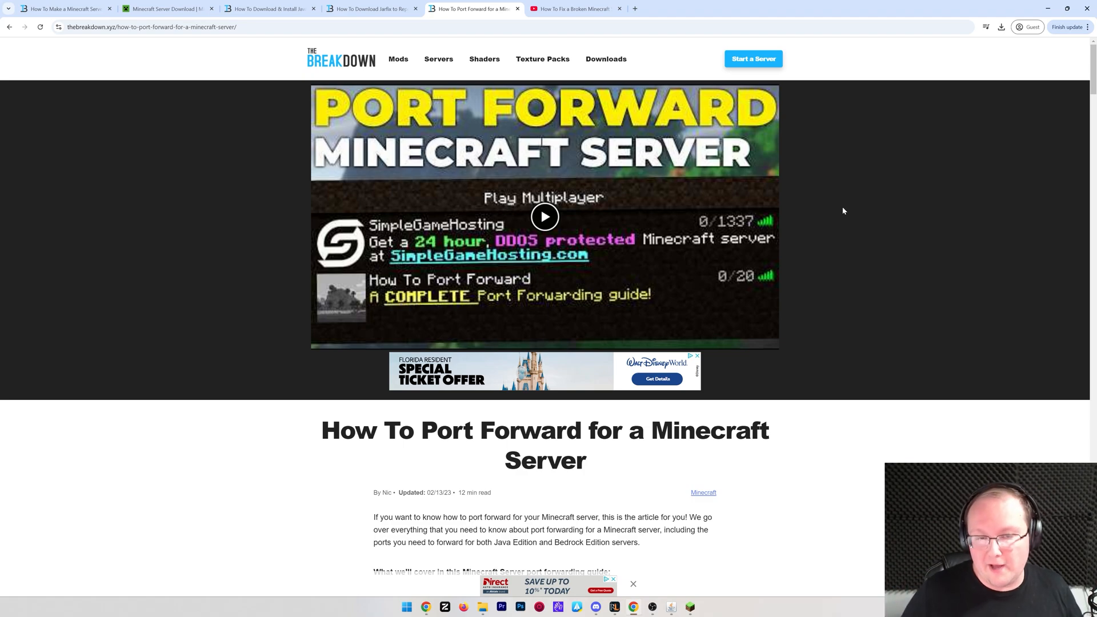
Switch to the 'How To Fix a Broken Minecraft Server' YouTube tab
left_click(573, 8)
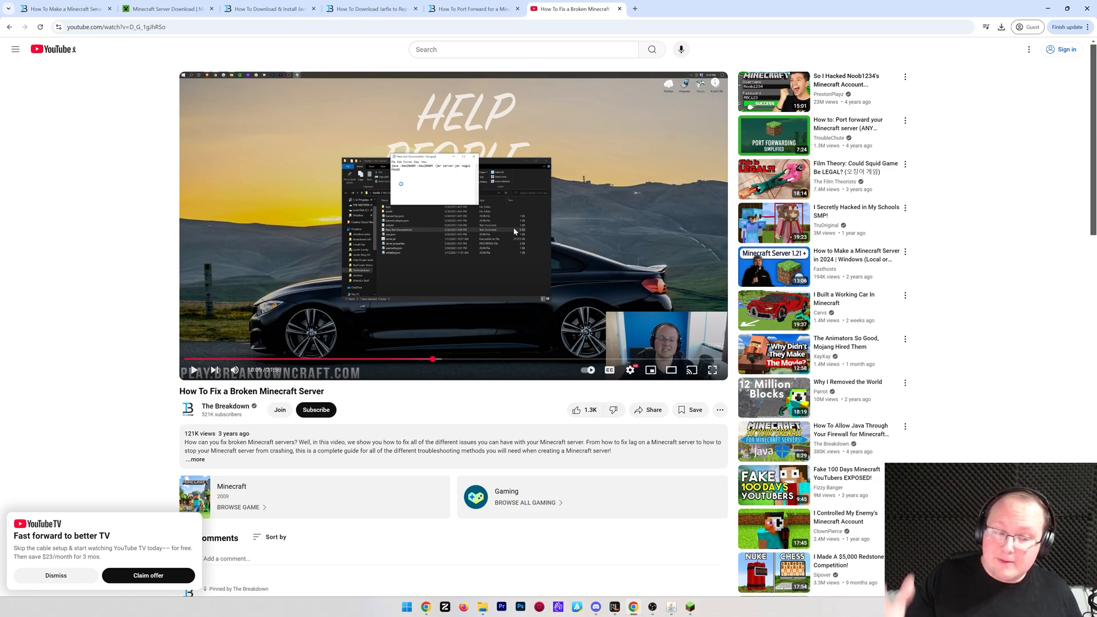
mouse_move(413, 393)
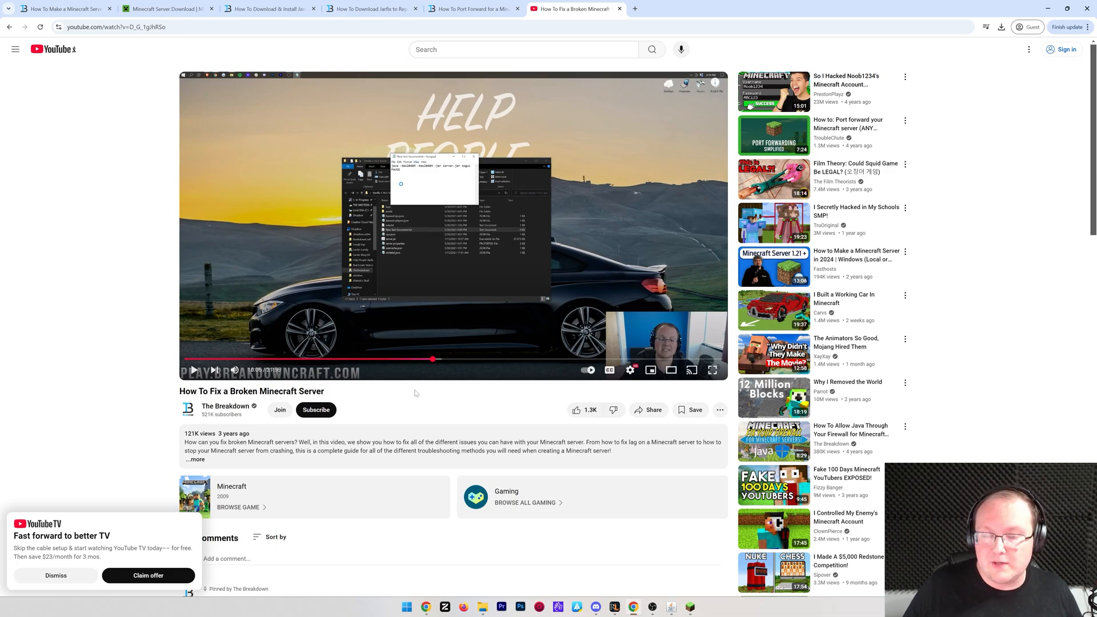